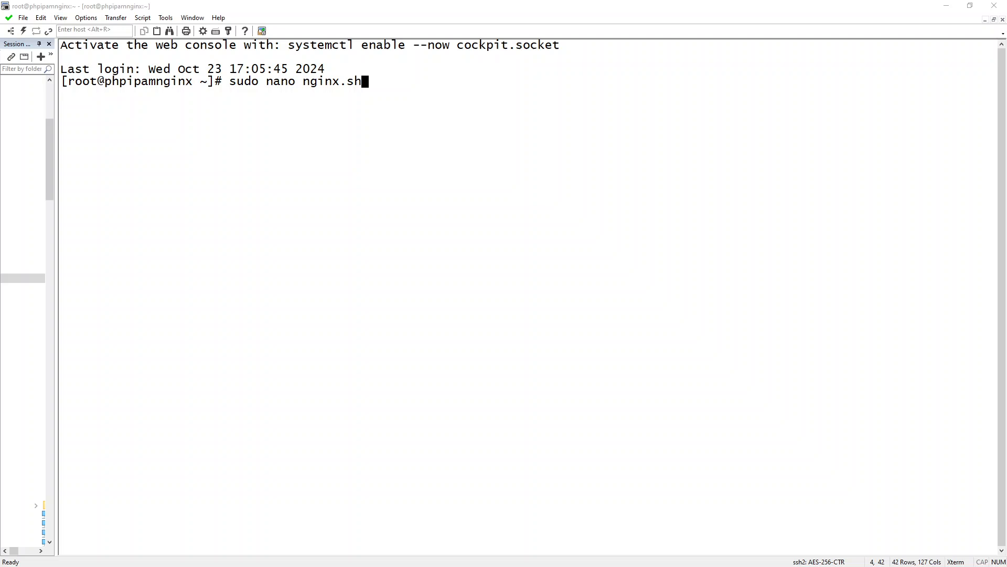
Open nginx.sh in nano and paste the multi-line phpIPAM installation script into it.
key("Return")
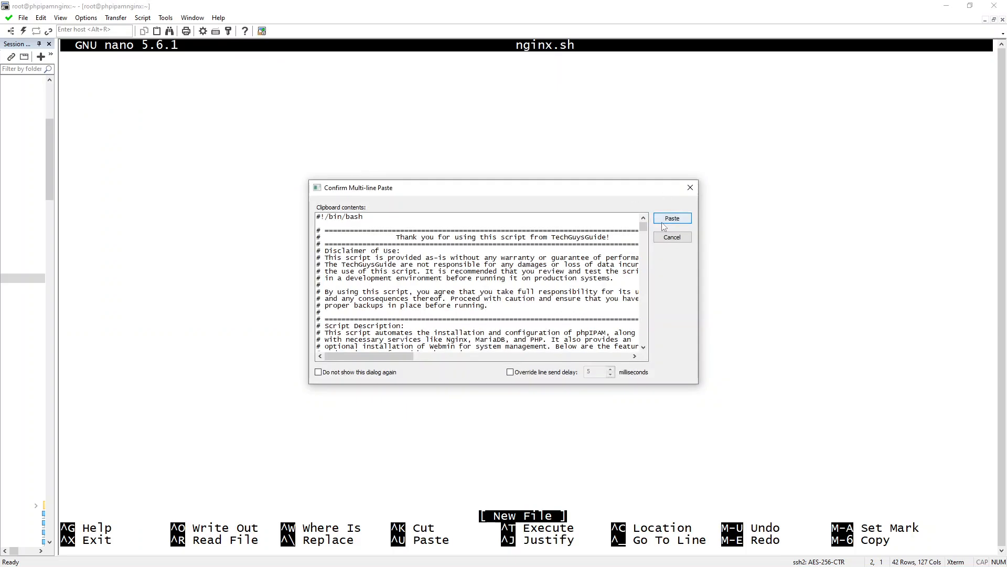
left_click(672, 218)
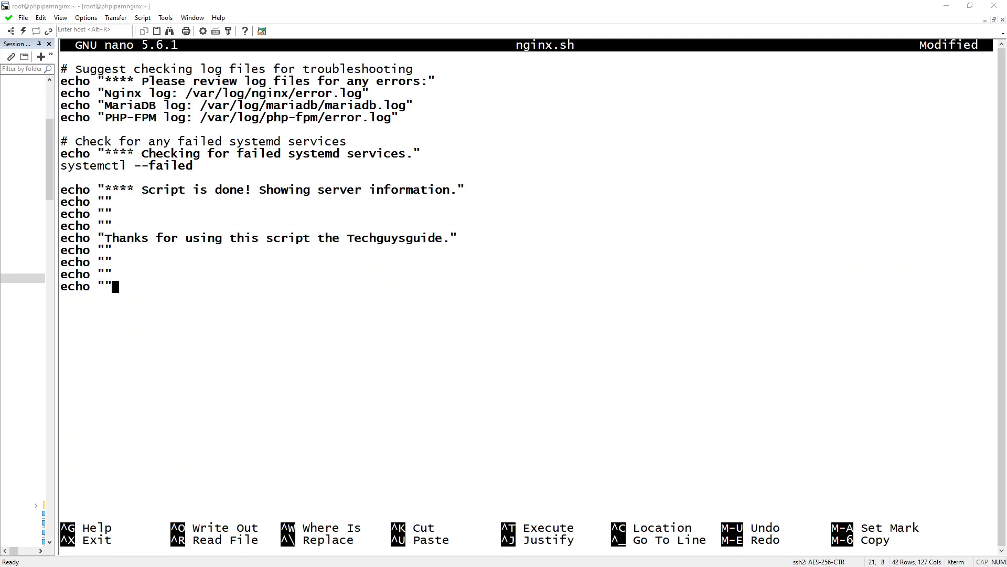
mouse_move(472, 330)
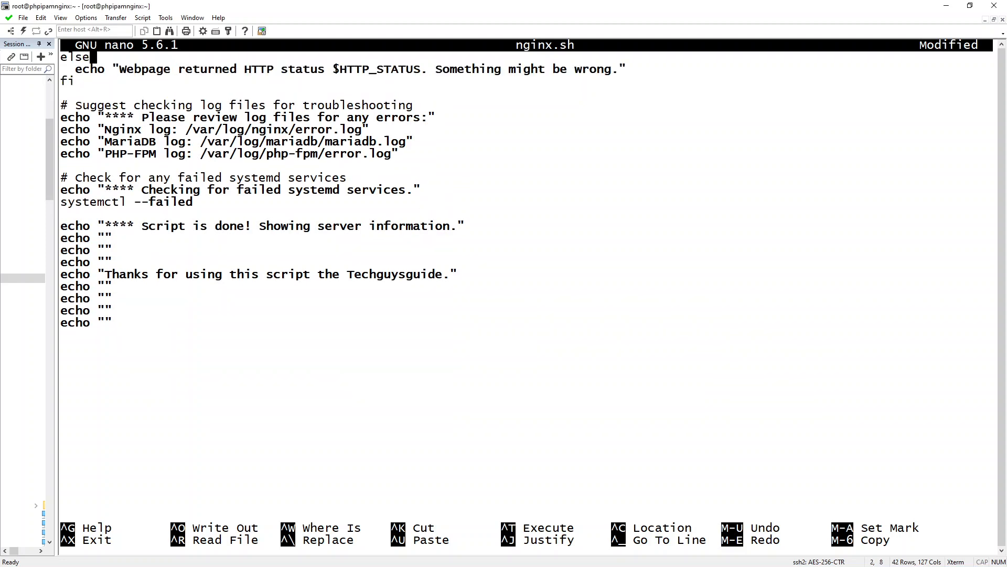
scroll("up", 3)
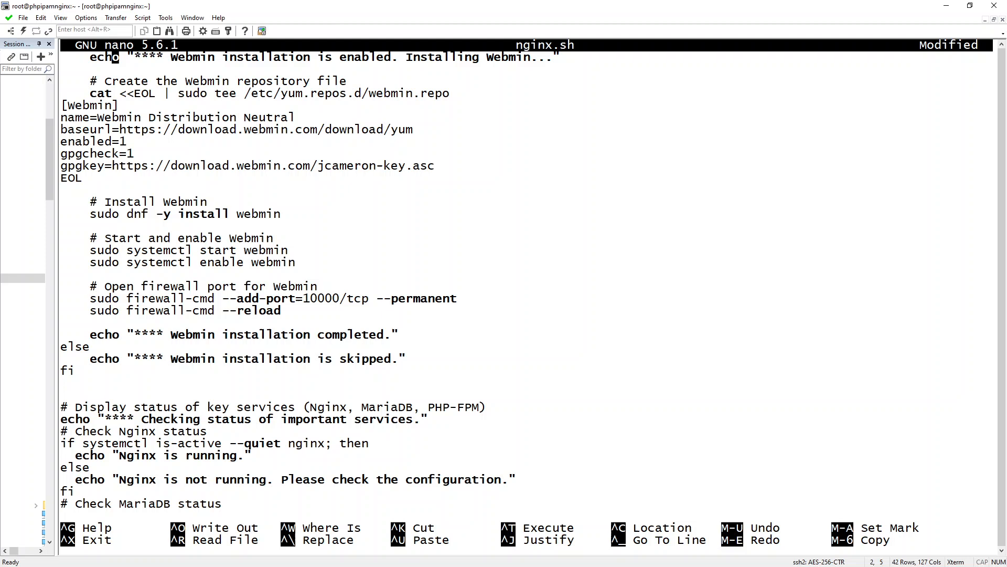
scroll("up", 3)
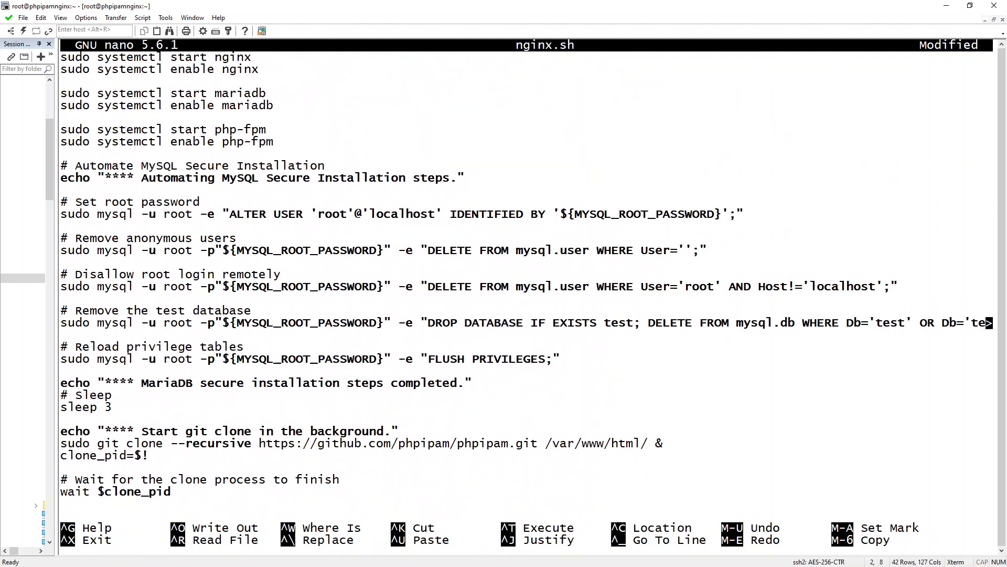
scroll("up", 3)
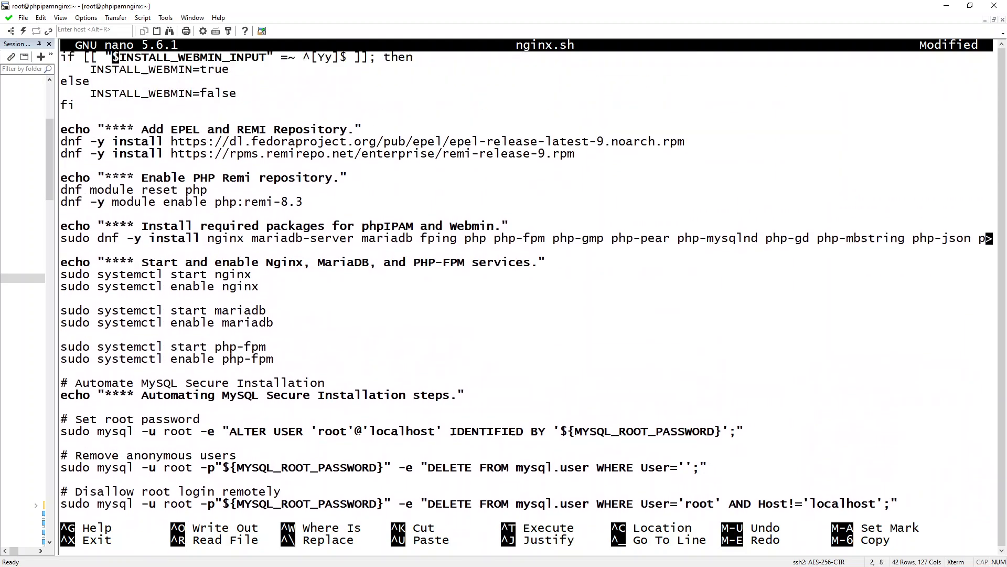
scroll("up", 3)
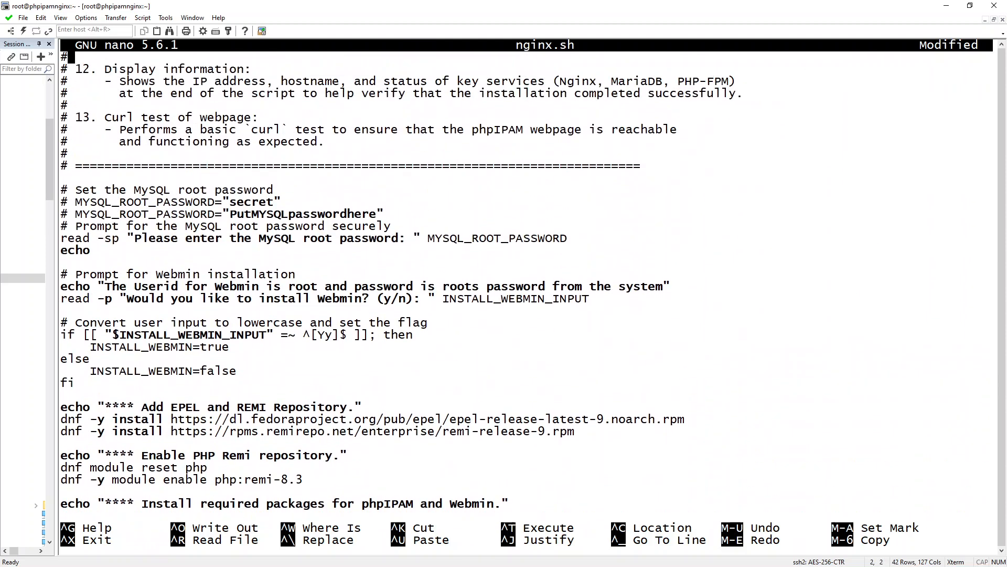
scroll("up", 3)
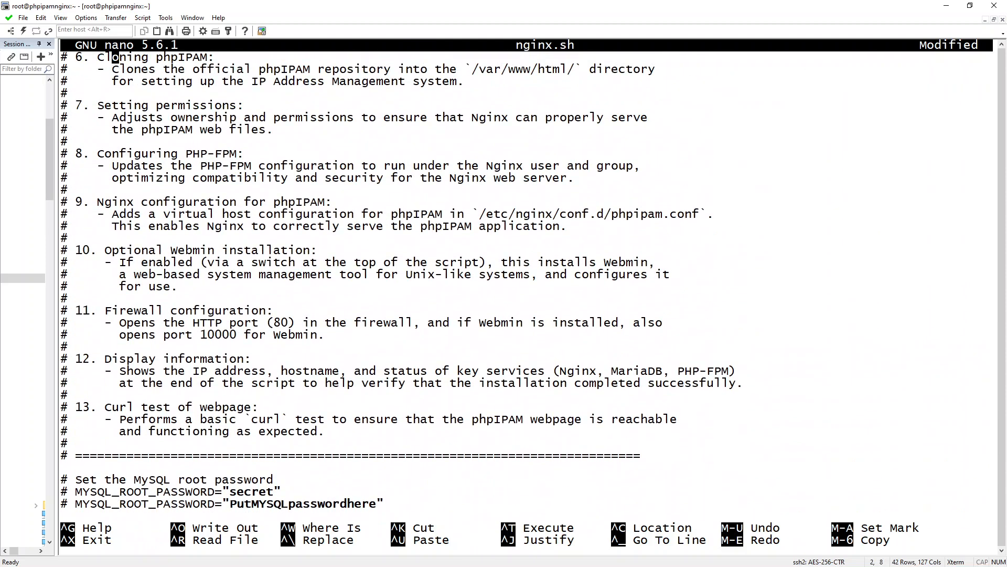
scroll("up", 3)
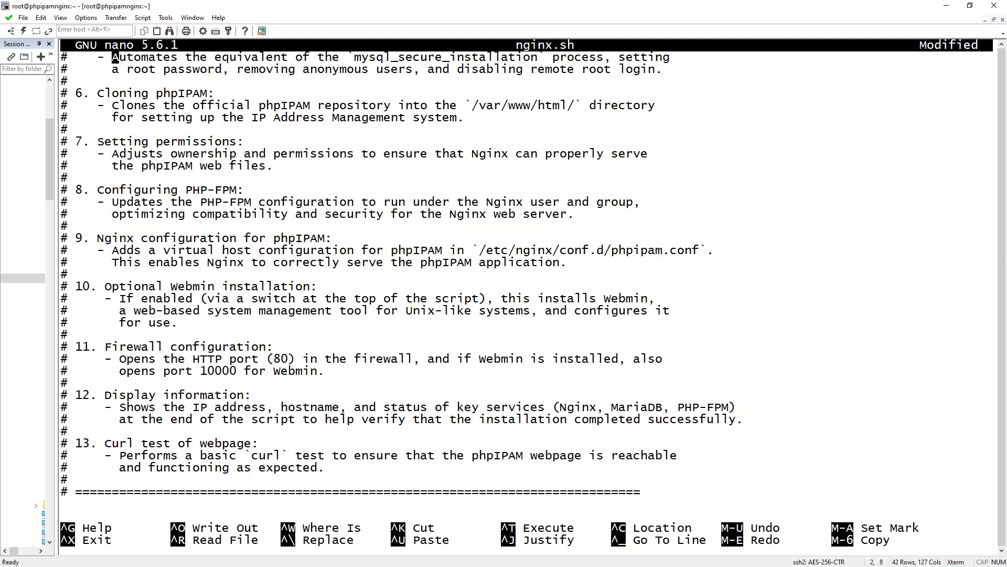
scroll("up", 3)
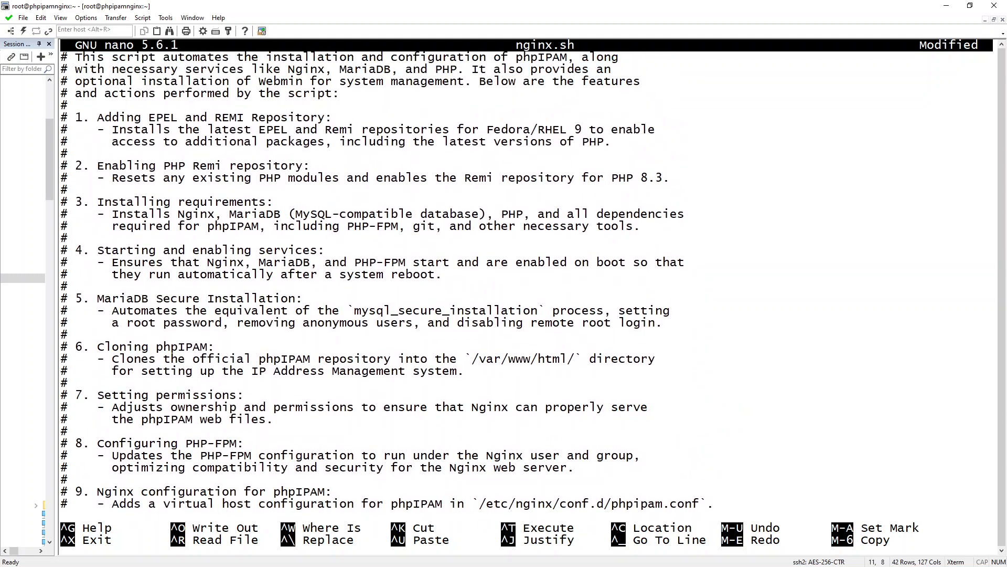
key("Down")
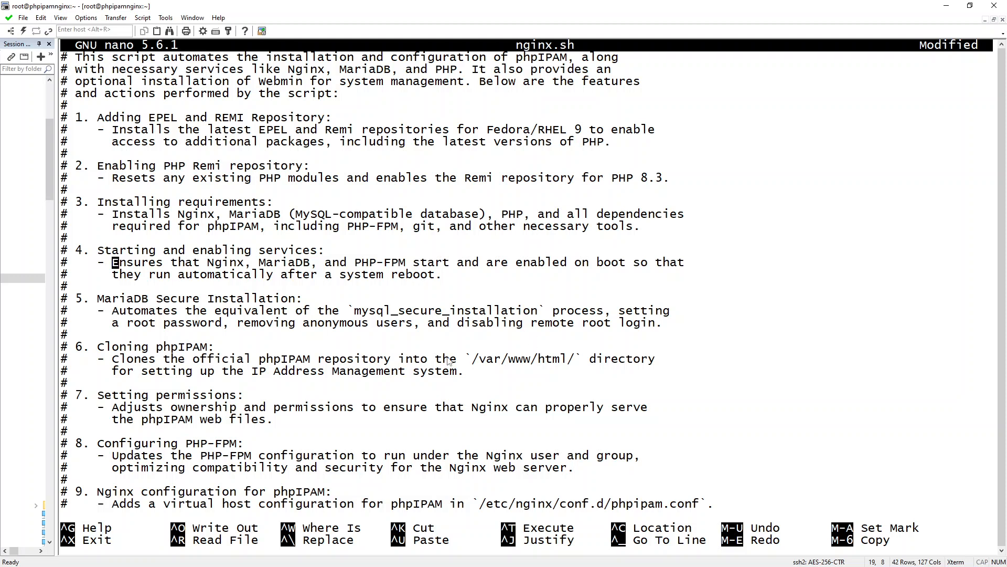
mouse_move(276, 329)
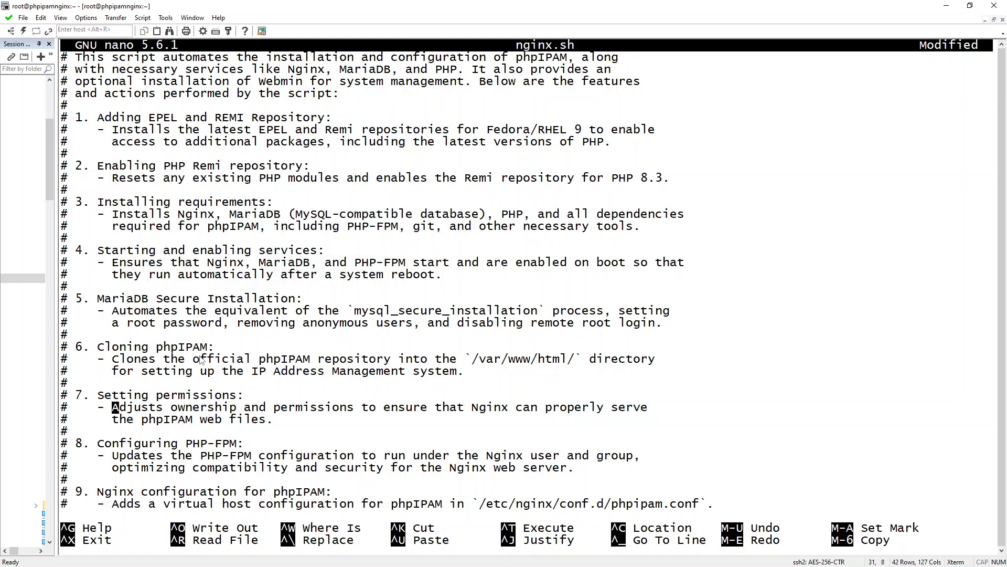
key("Down")
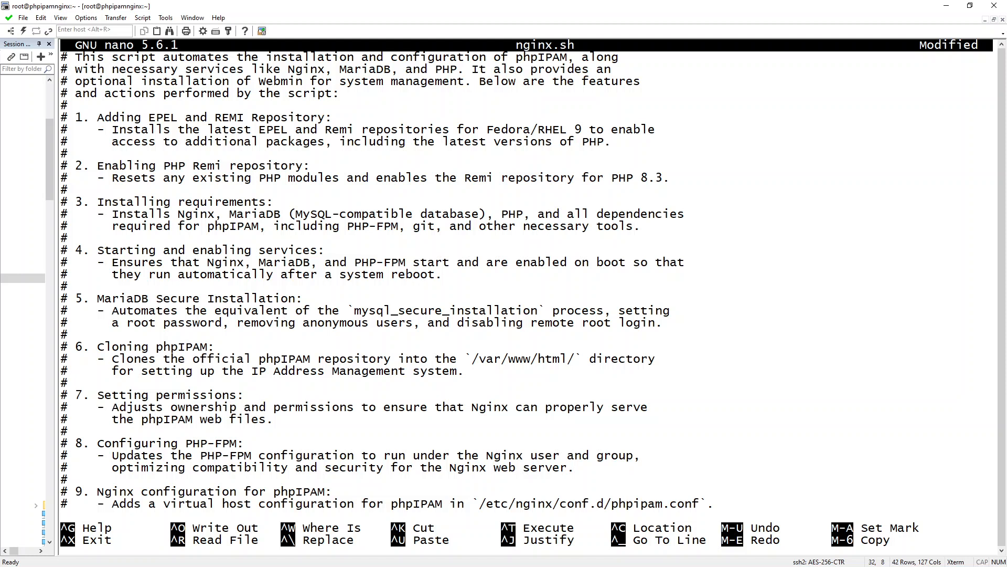
scroll("down", 3)
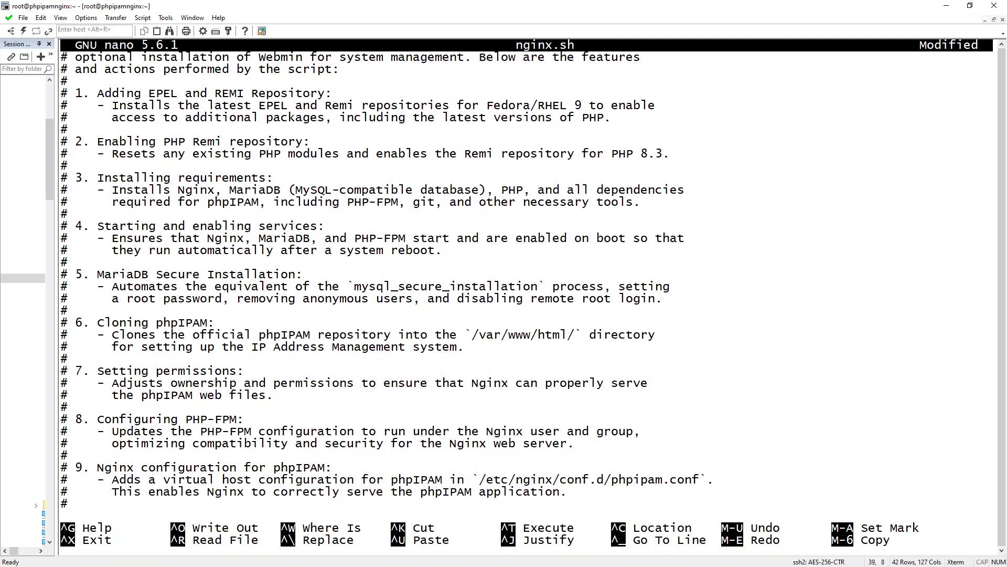
scroll("down", 3)
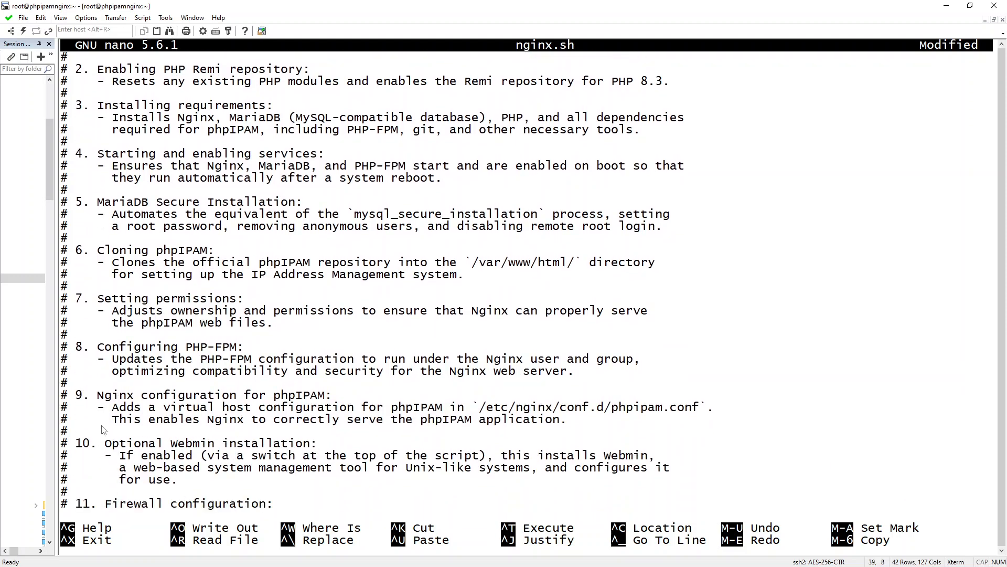
mouse_move(218, 422)
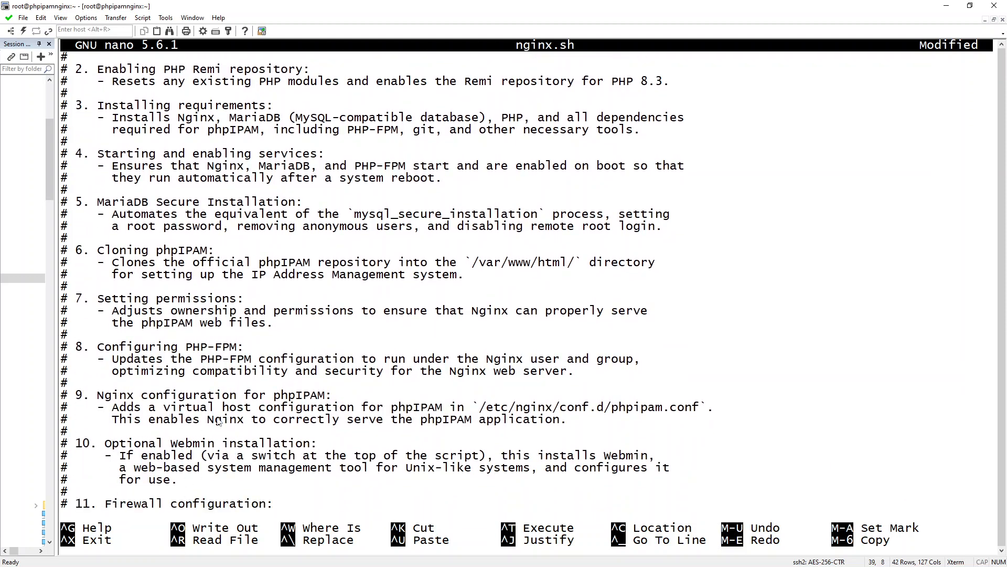
scroll("down", 3)
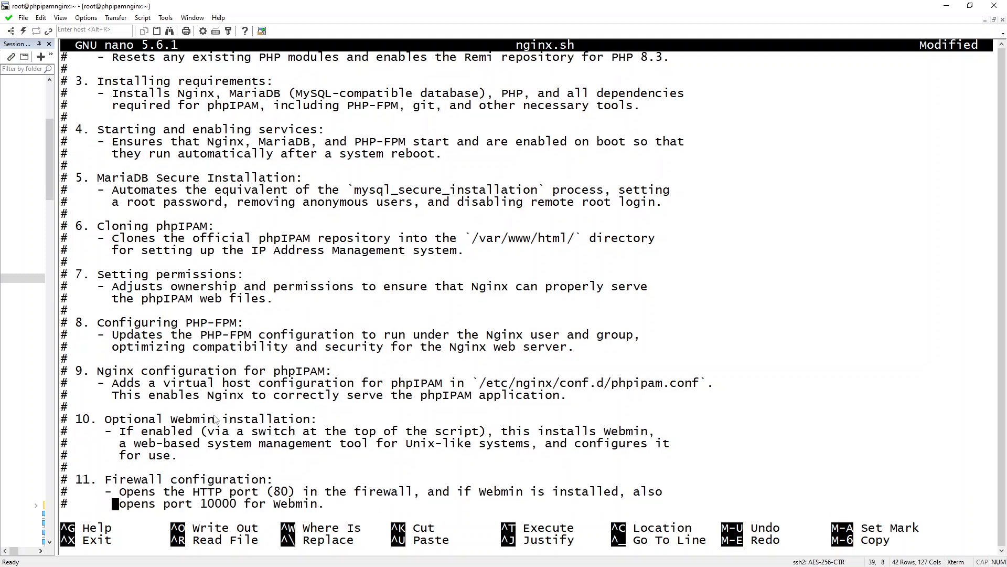
scroll("down", 3)
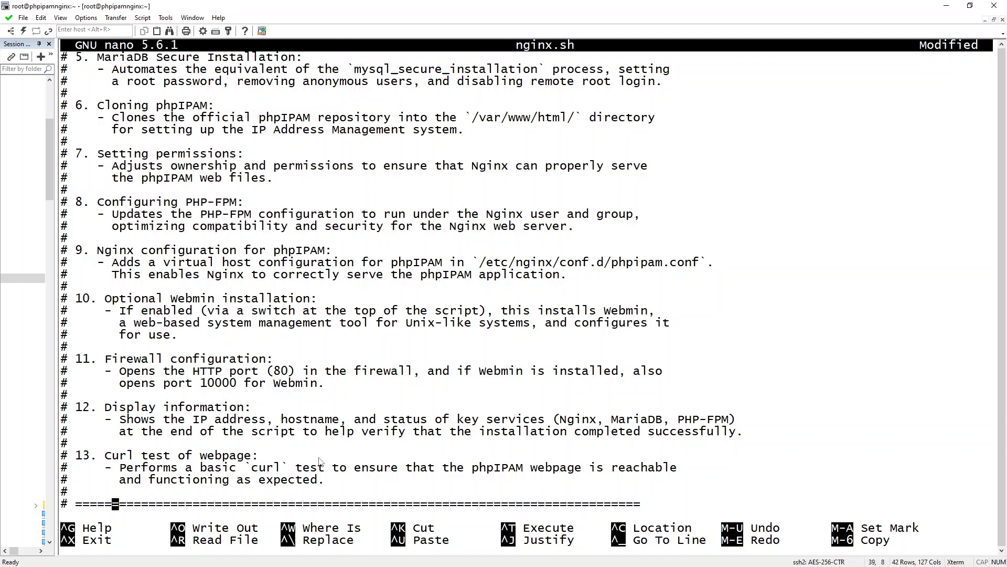
Review the MySQL and Webmin sections of nginx.sh, then exit nano to the shell.
scroll("down", 3)
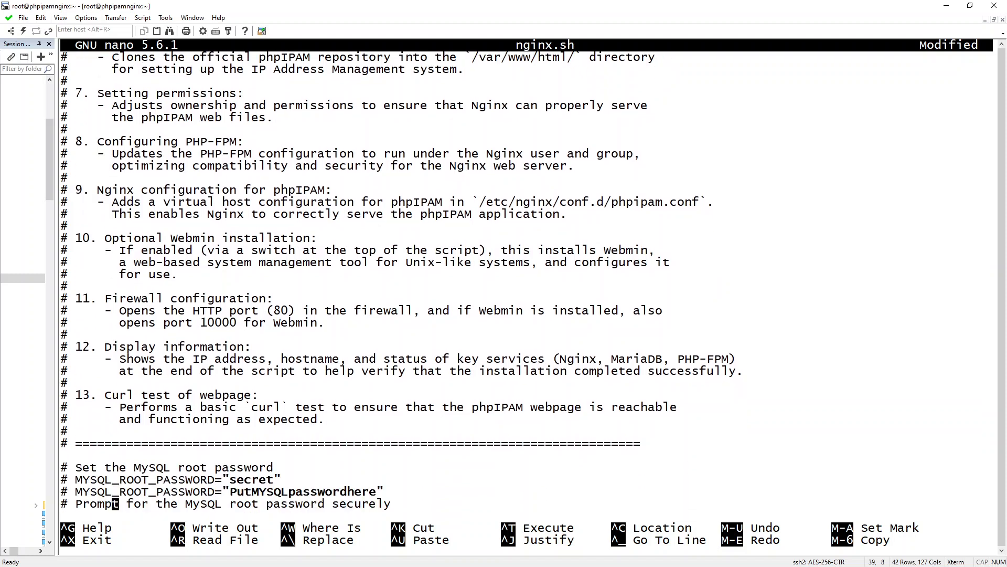
scroll("down", 3)
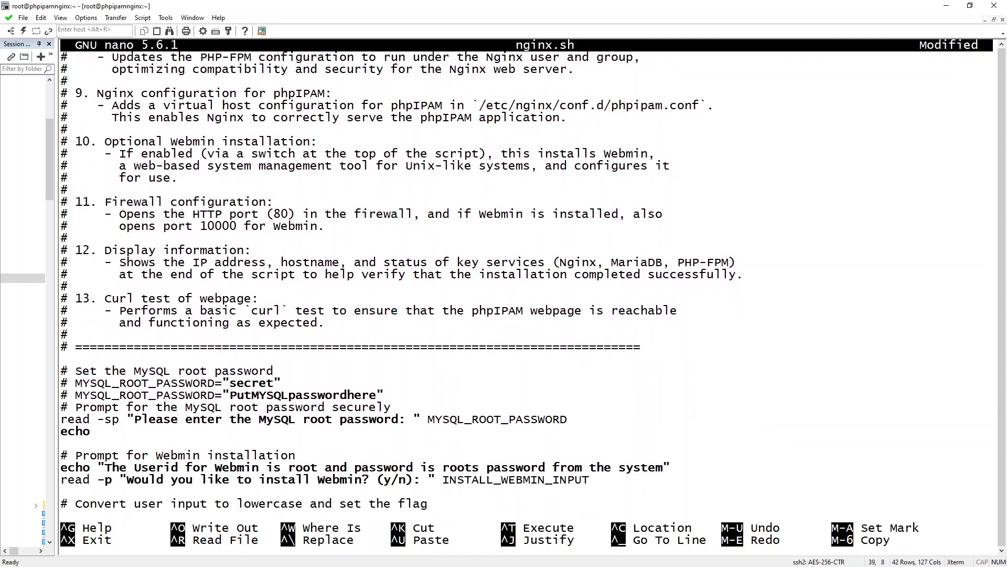
scroll("down", 3)
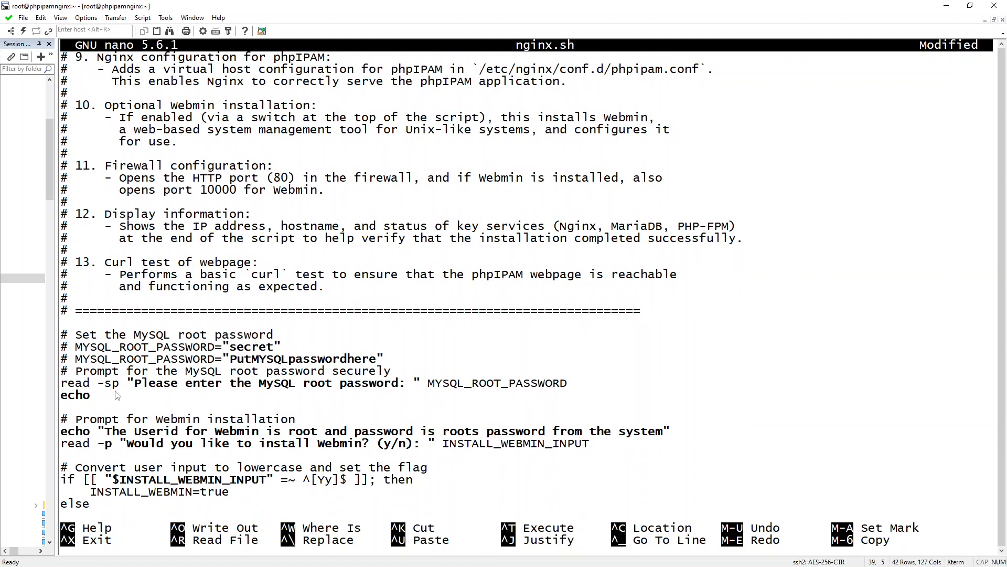
mouse_move(405, 384)
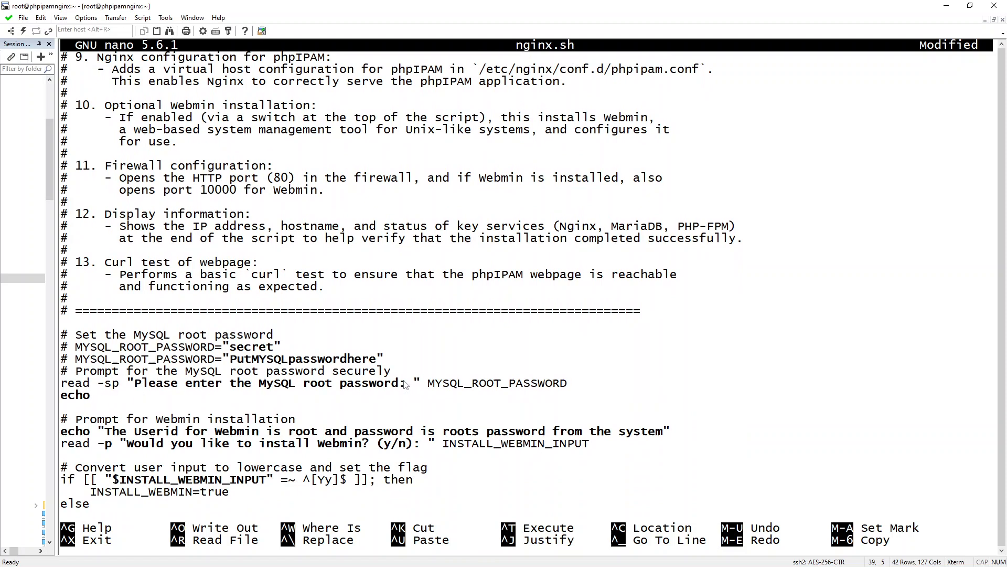
mouse_move(139, 403)
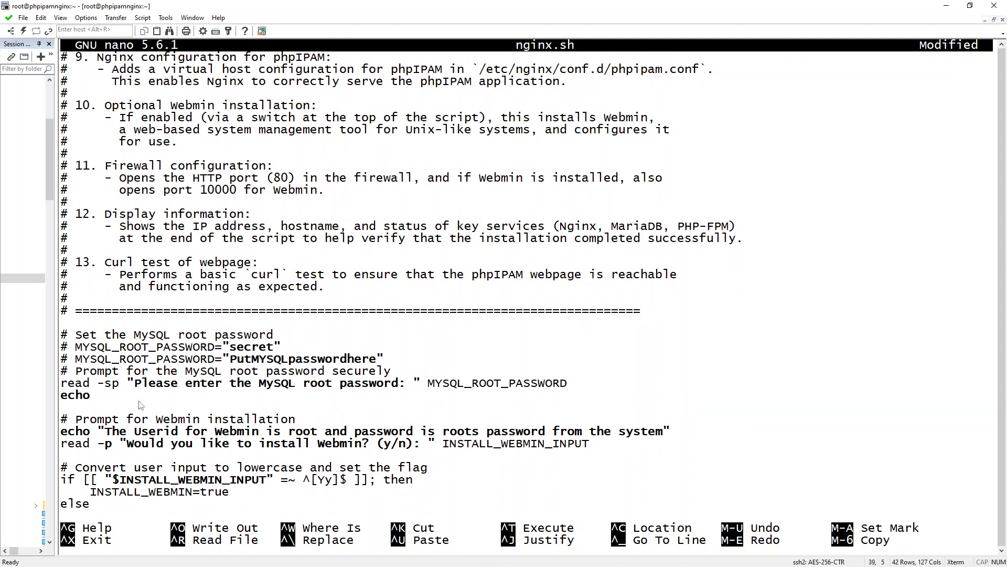
mouse_move(406, 380)
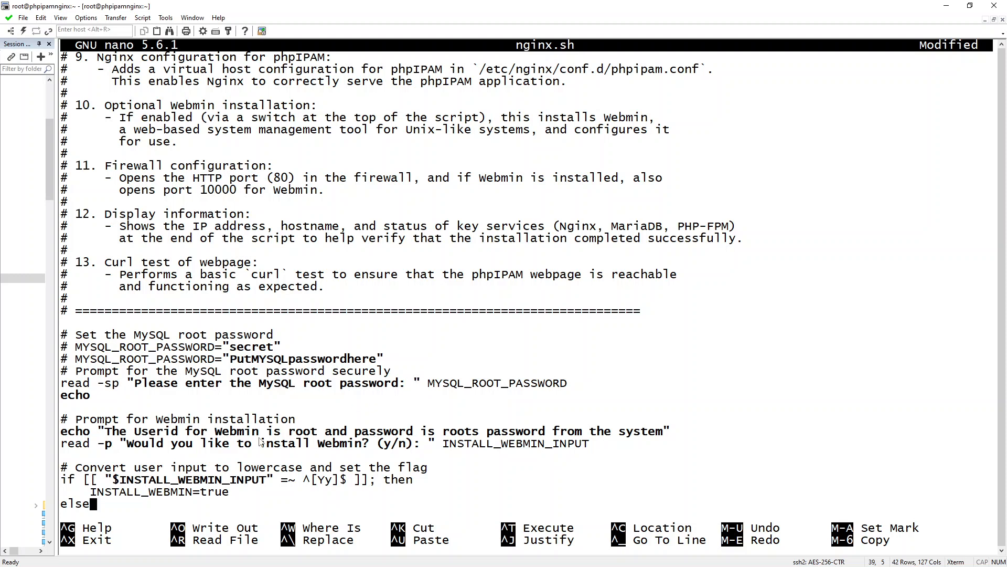
mouse_move(400, 449)
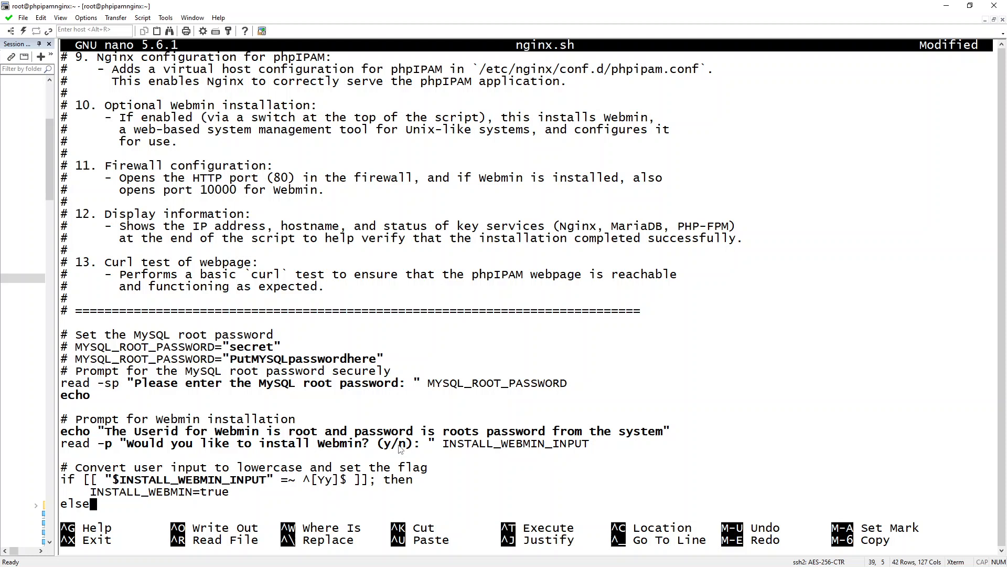
mouse_move(347, 398)
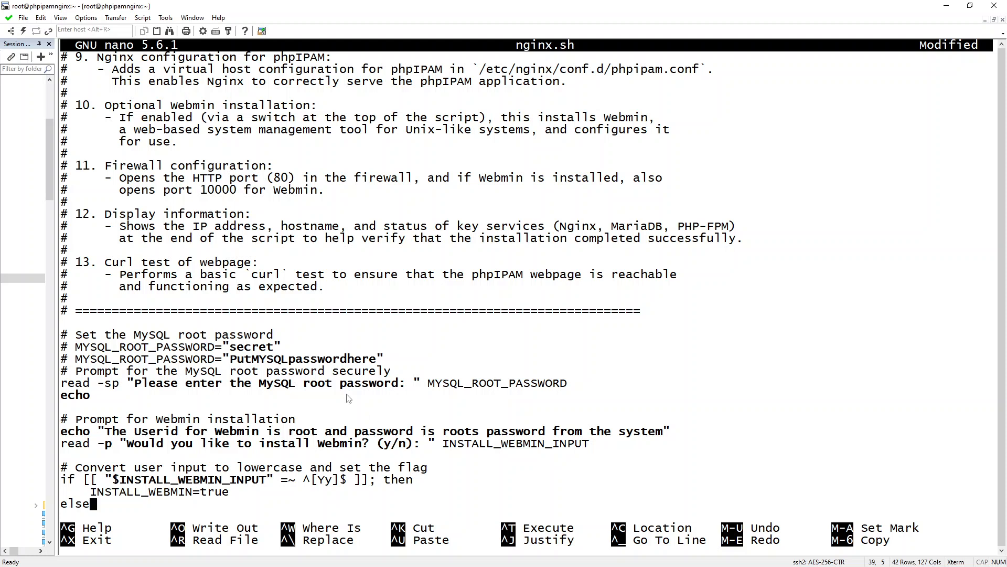
key("ctrl+x")
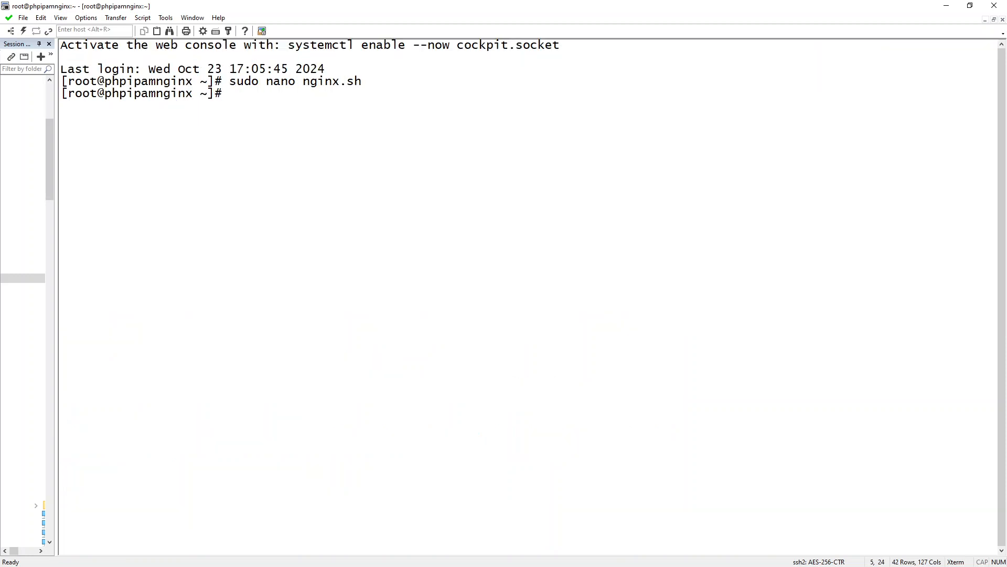
Run 'sudo bash nginx.sh', supply the MySQL root password and decline Webmin.
type("sudo nano nginx.sh")
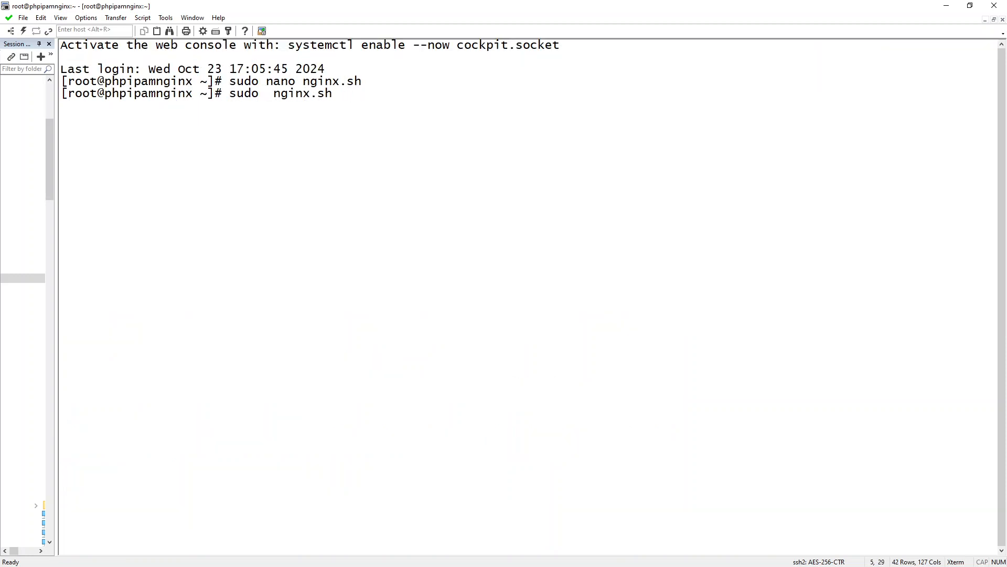
type("bash")
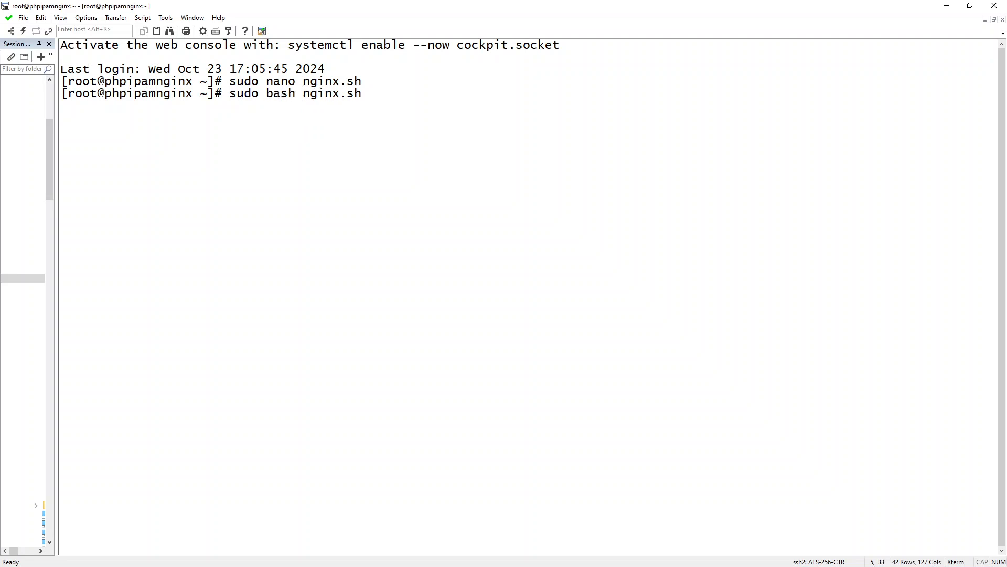
key("Return")
type("n")
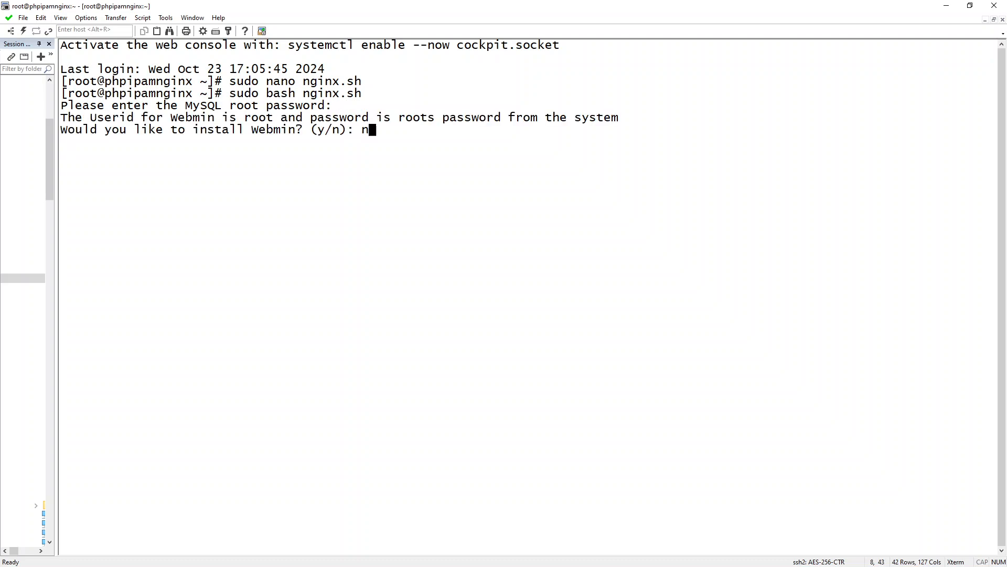
key("Return")
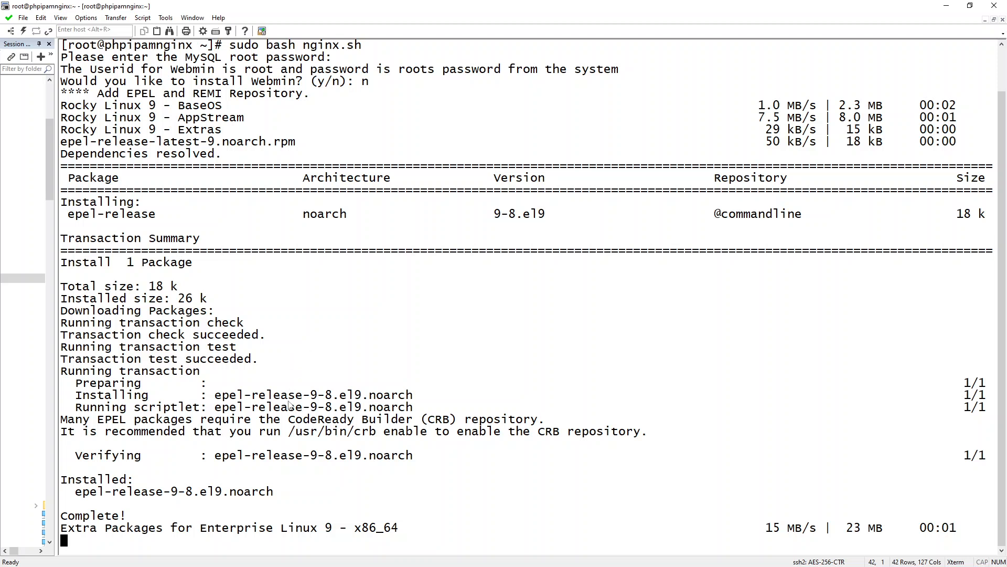
Follow the dnf output as EPEL, Remi, PHP 8.3 and phpIPAM packages install with GPG keys.
scroll("down", 3)
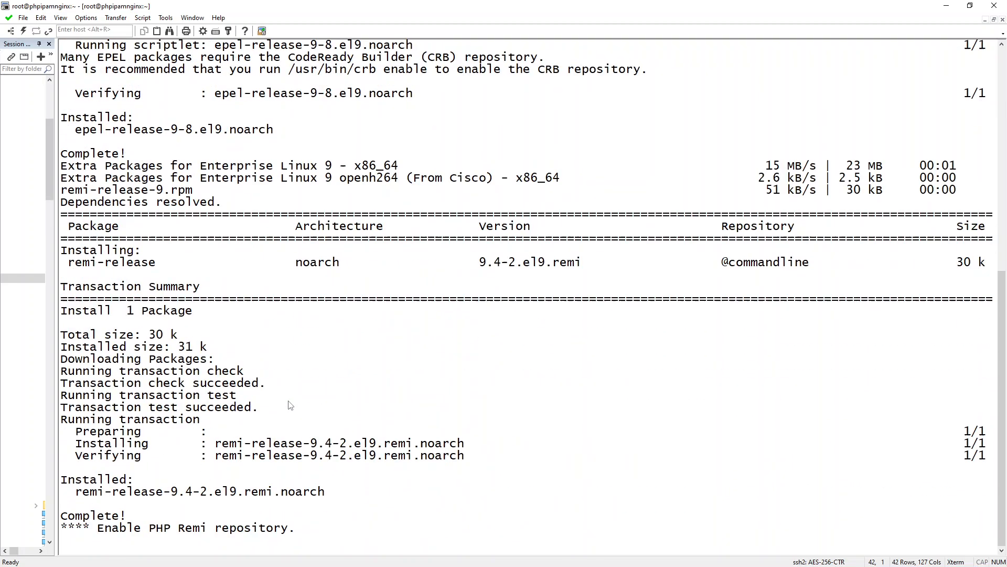
scroll("down", 3)
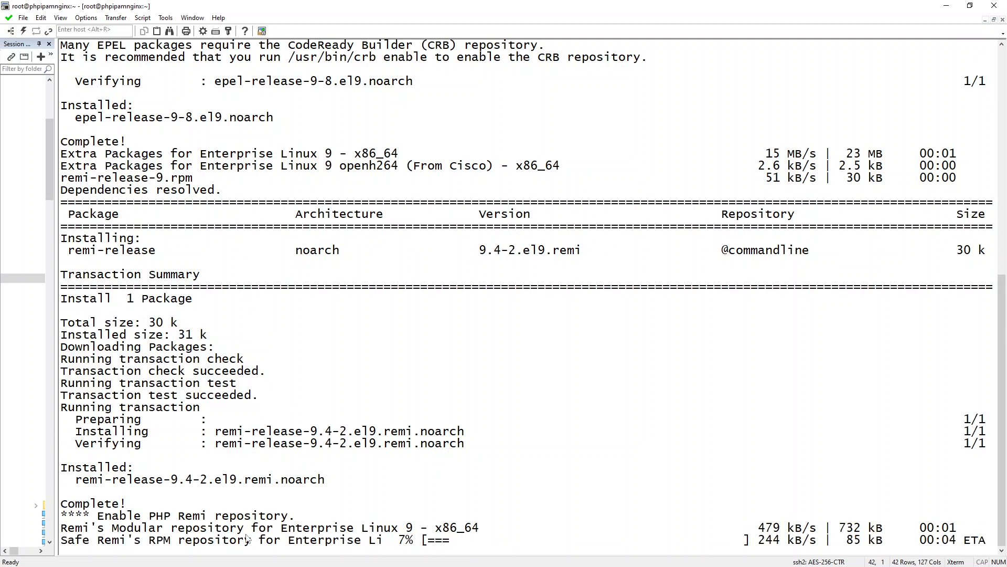
scroll("down", 3)
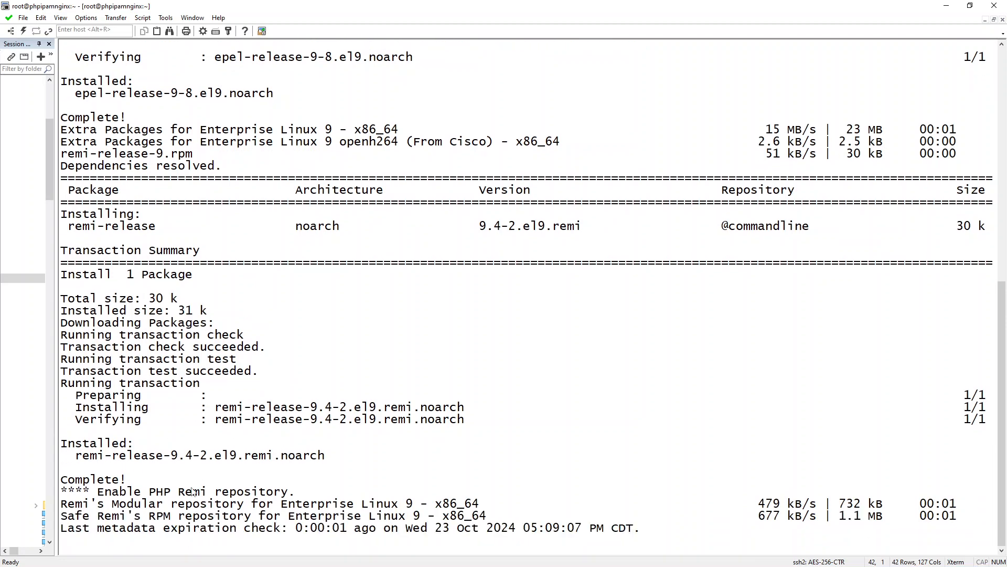
scroll("down", 3)
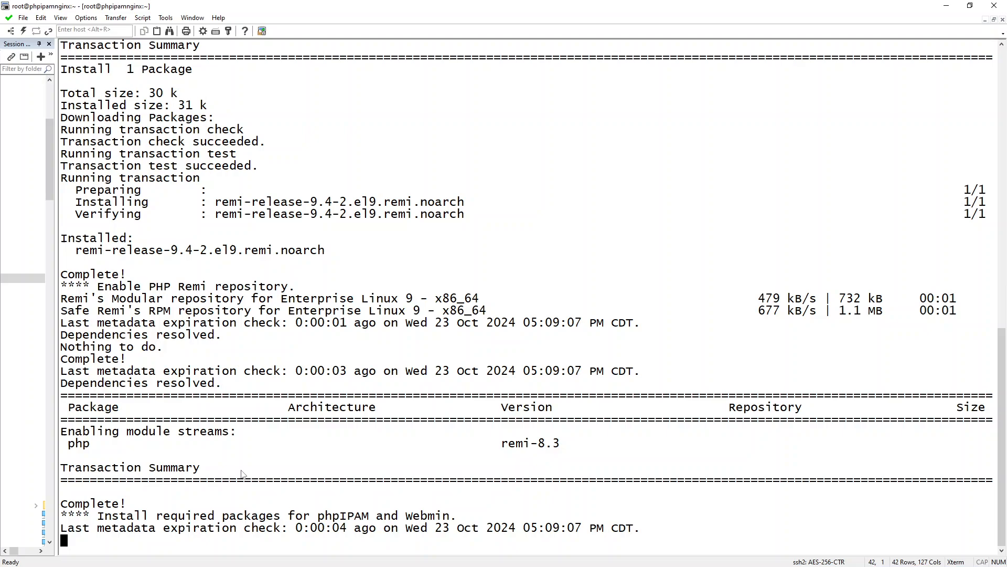
scroll("down", 3)
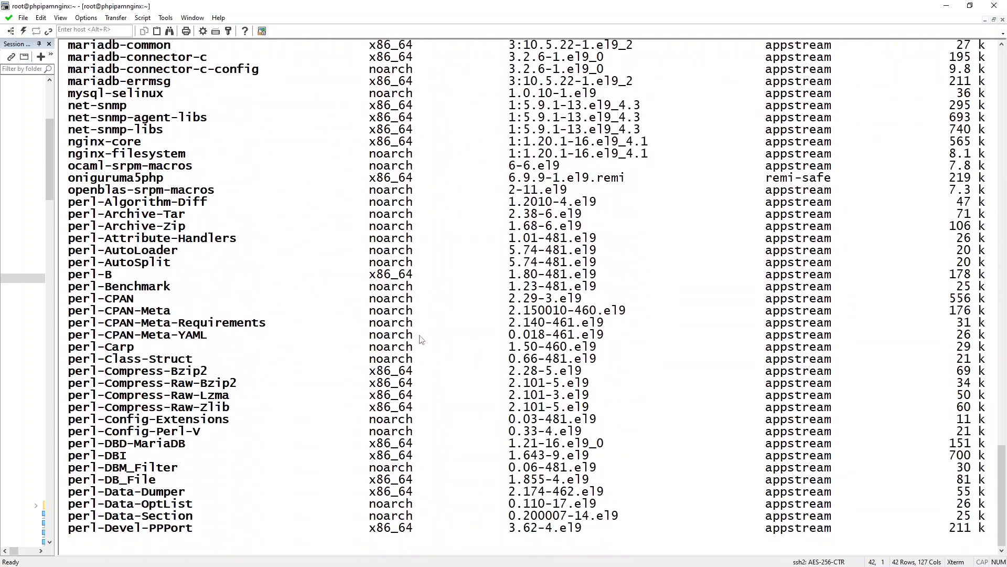
scroll("down", 3)
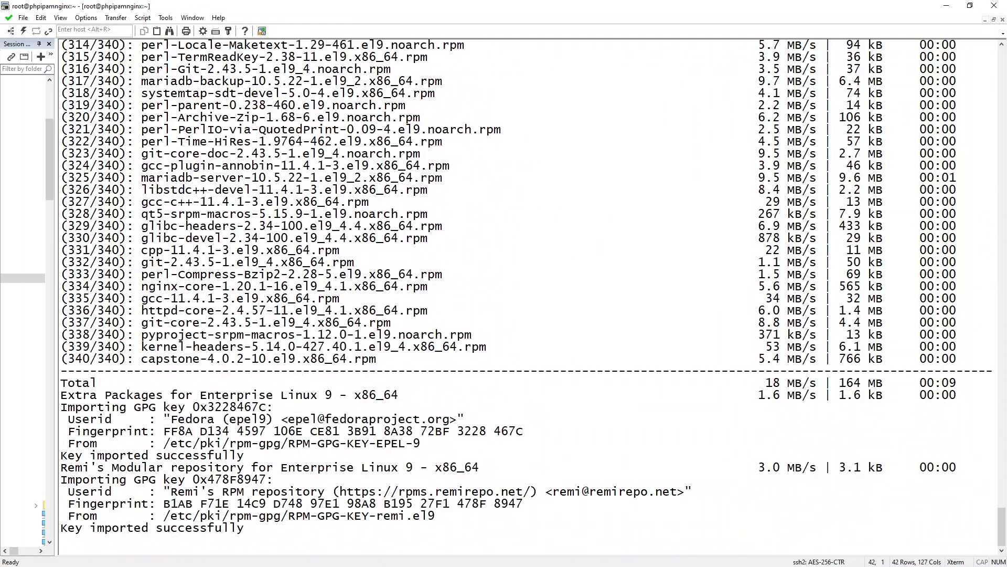
scroll("down", 3)
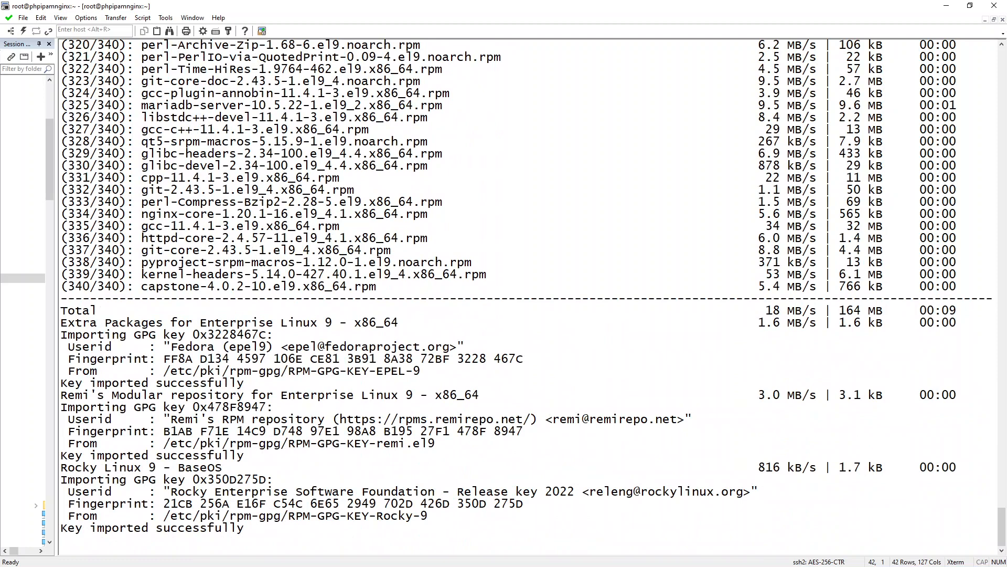
scroll("down", 3)
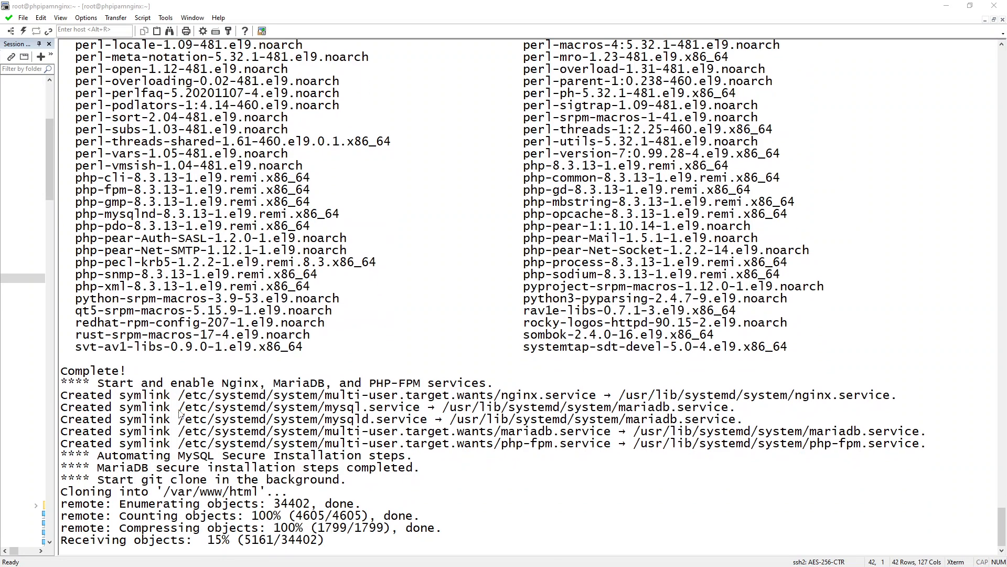
Follow the script output as it configures Nginx, opens the firewall and reports HTTP 200.
scroll("down", 3)
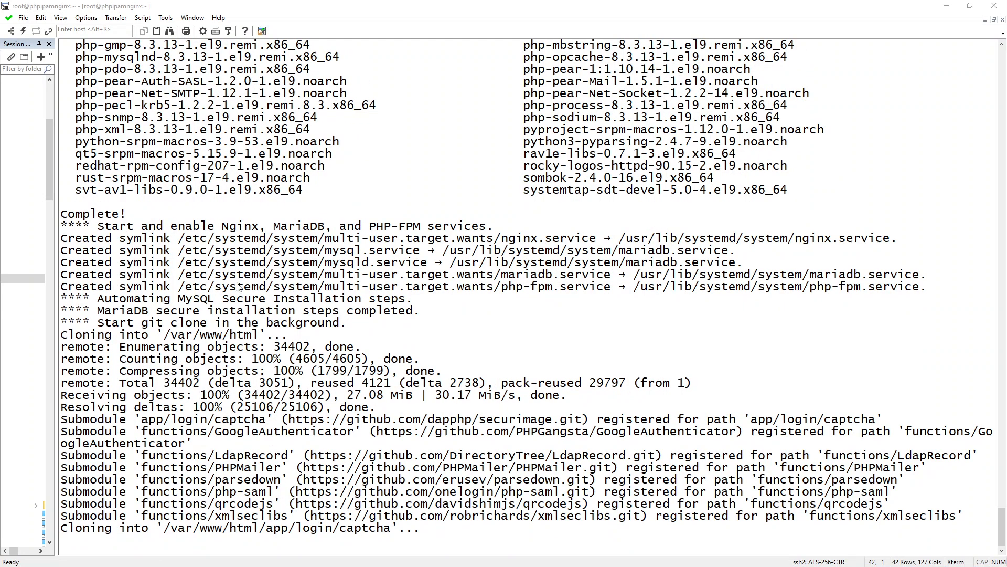
scroll("down", 3)
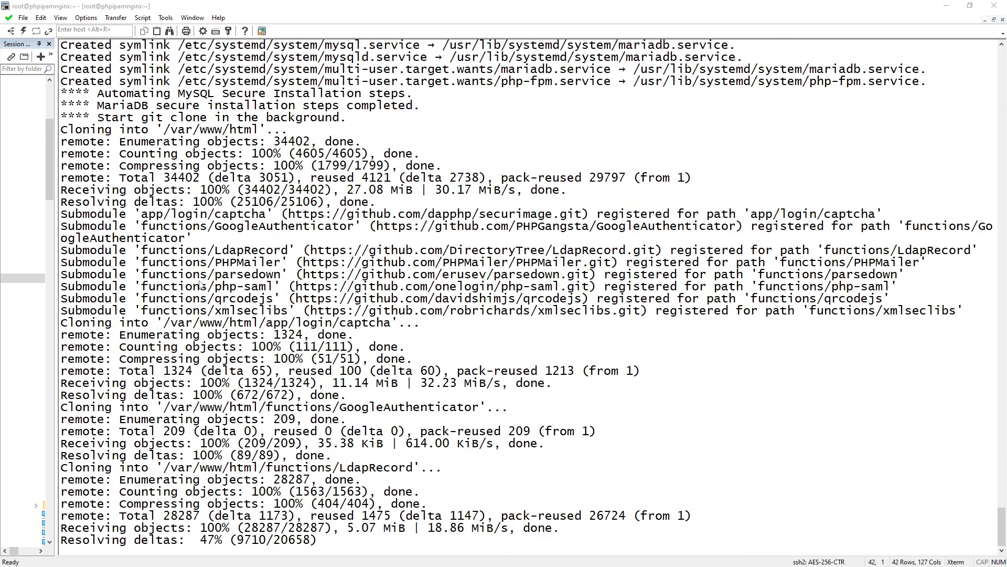
scroll("down", 3)
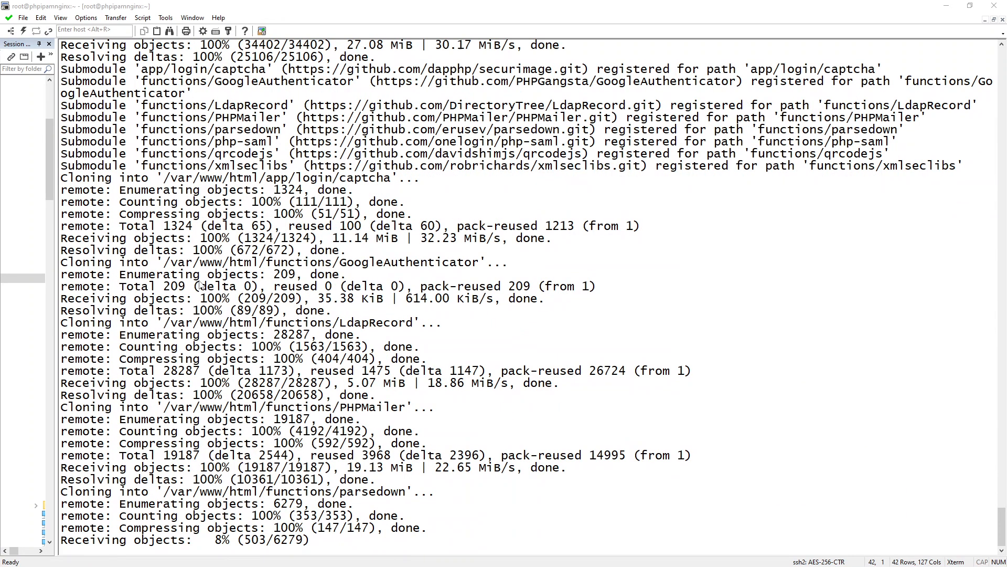
scroll("down", 3)
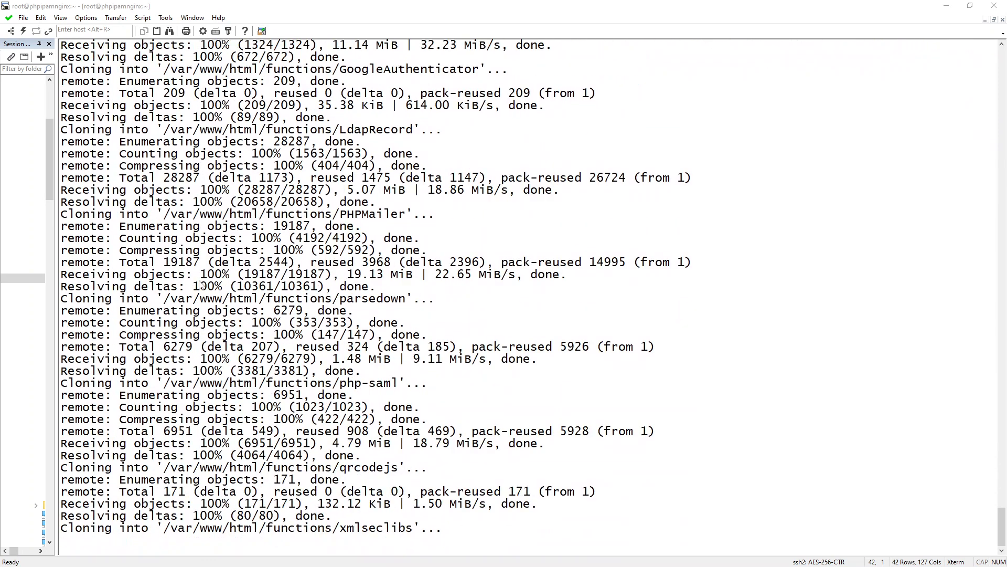
scroll("down", 3)
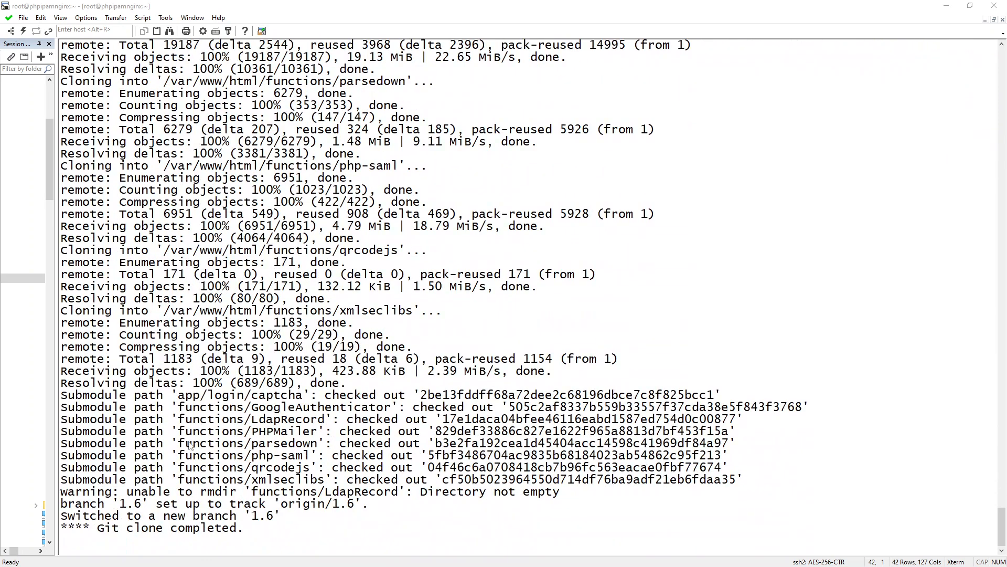
scroll("down", 3)
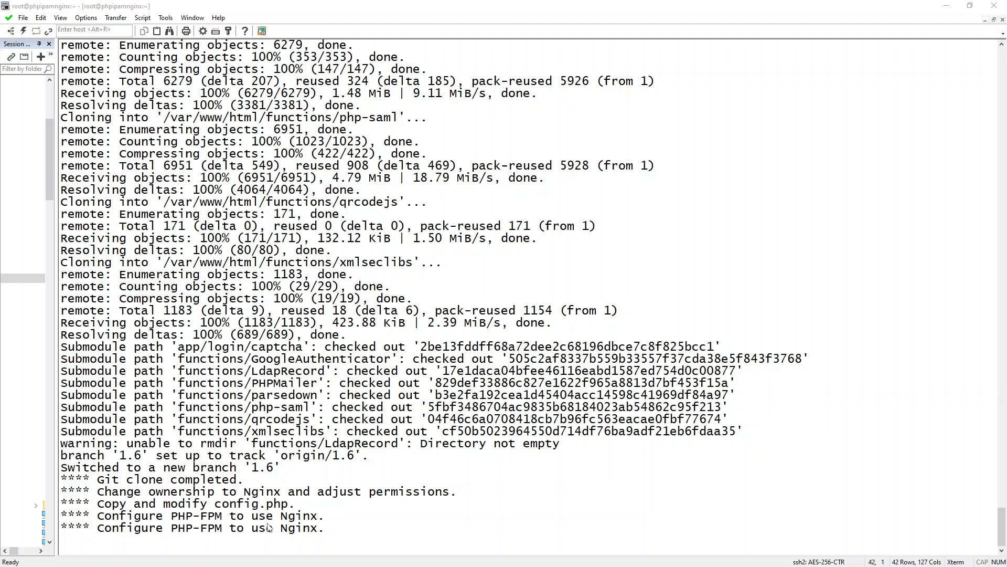
scroll("down", 3)
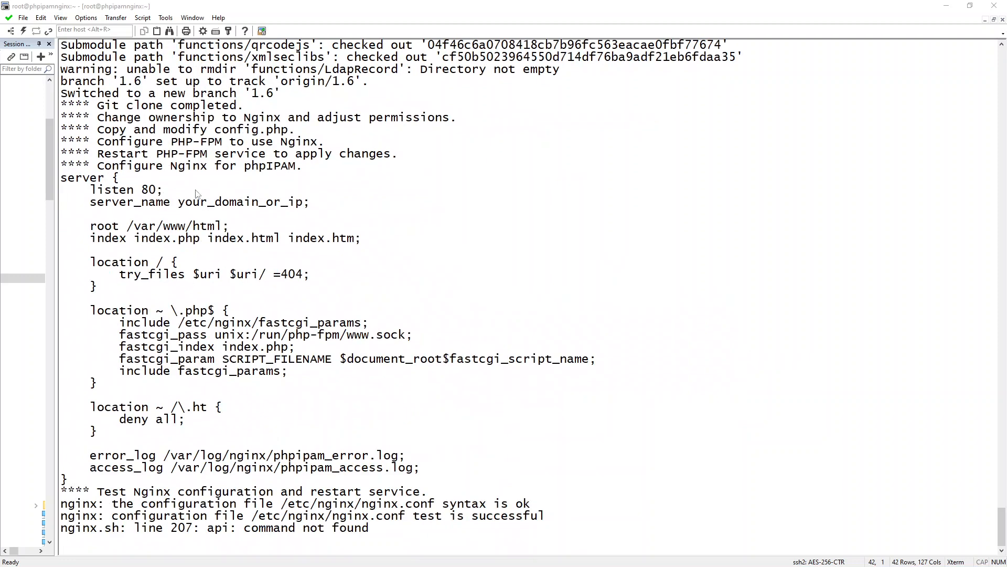
mouse_move(271, 181)
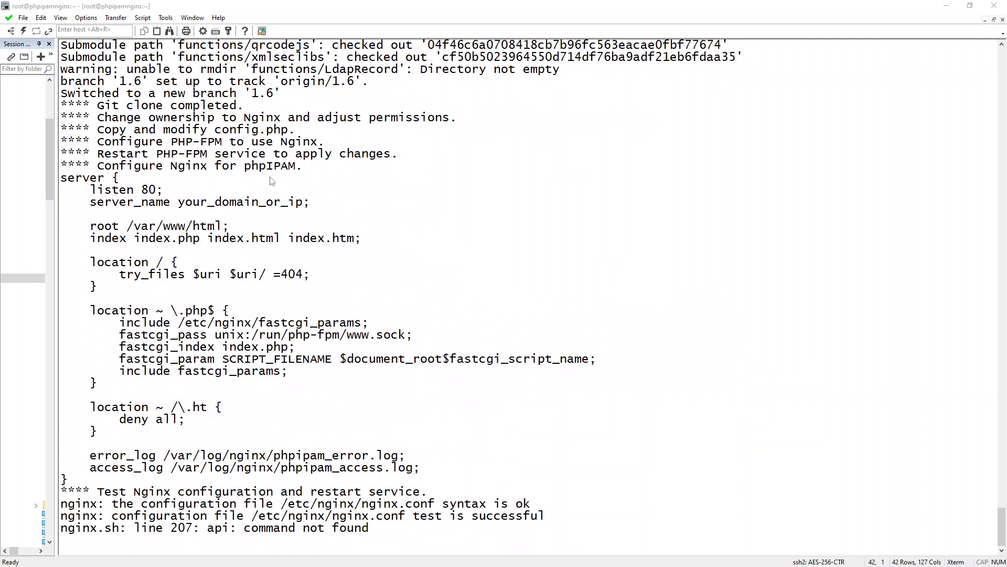
scroll("down", 3)
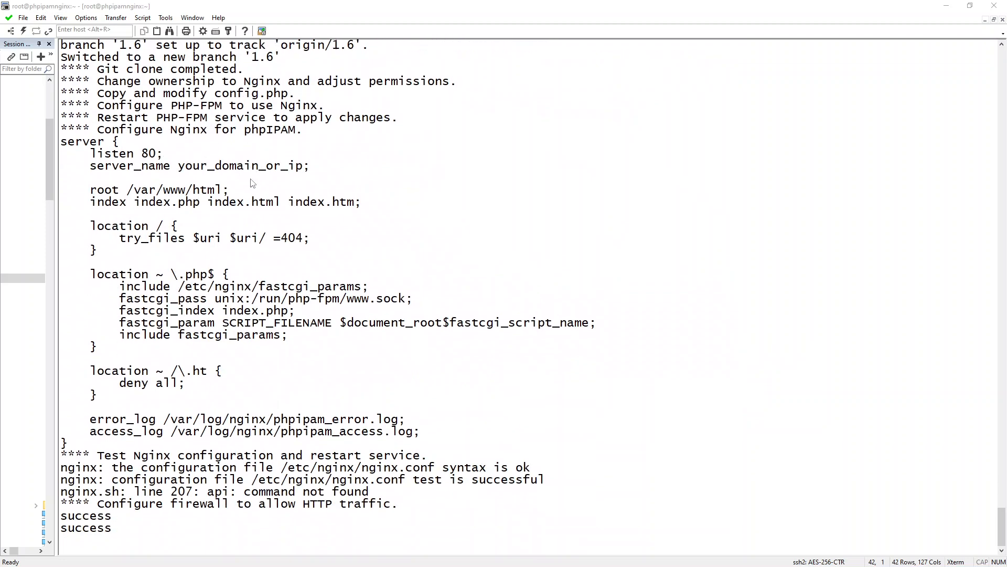
scroll("down", 3)
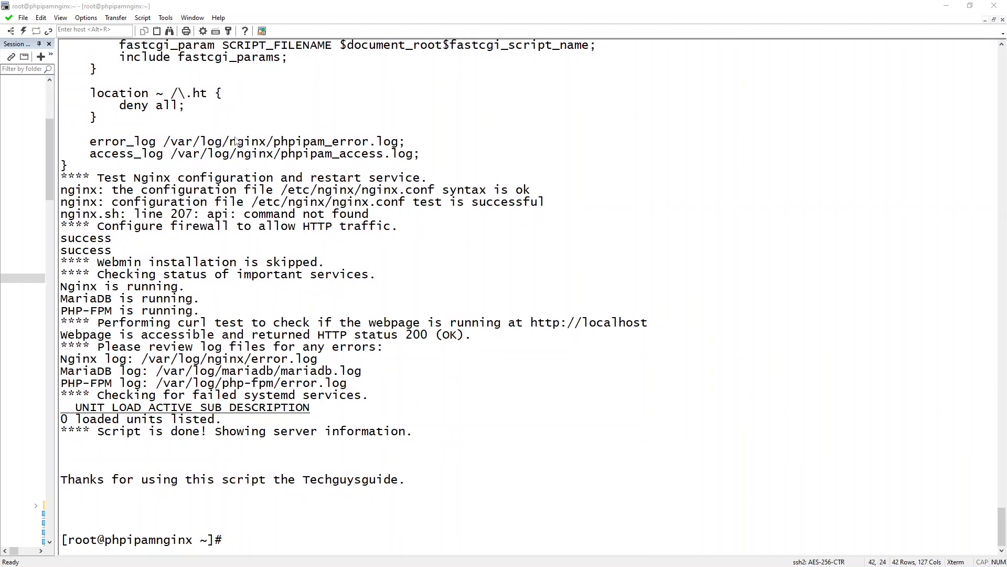
mouse_move(221, 442)
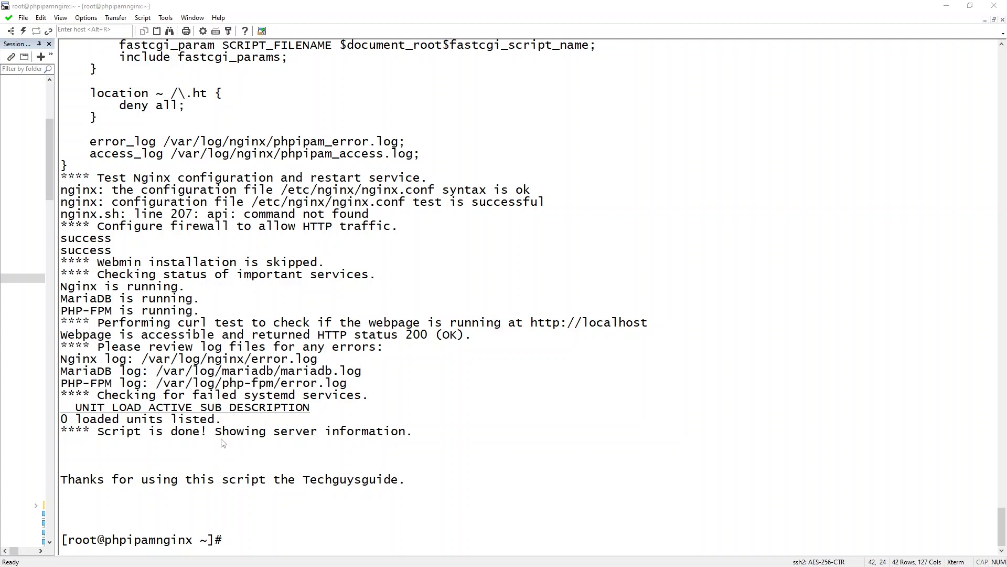
mouse_move(222, 440)
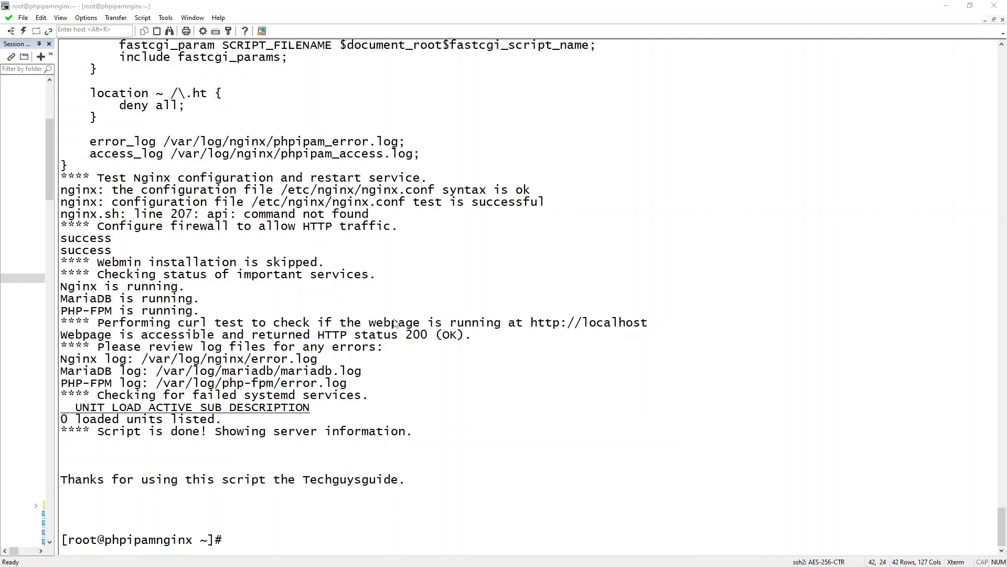
List the server's network interfaces and IP addresses with 'ip a'.
type("ip a")
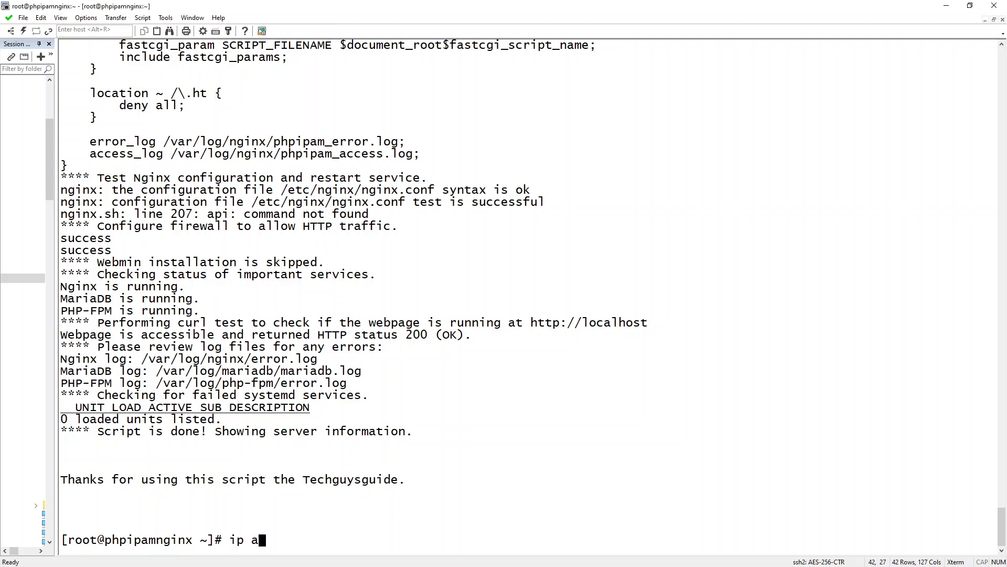
key("Return")
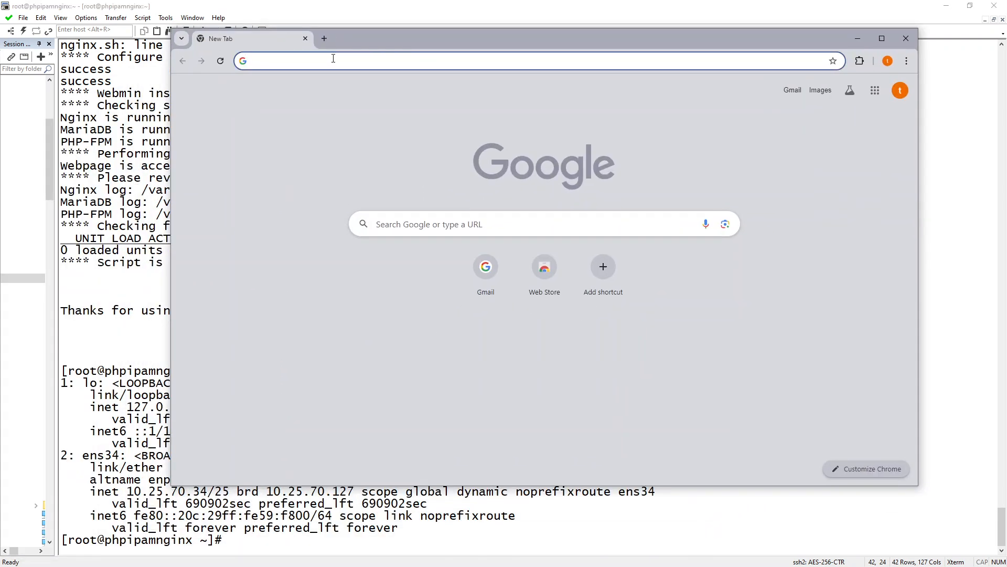
Browse to the server IP, start a new phpIPAM installation and create the database automatically as root.
type("10.25.70.14")
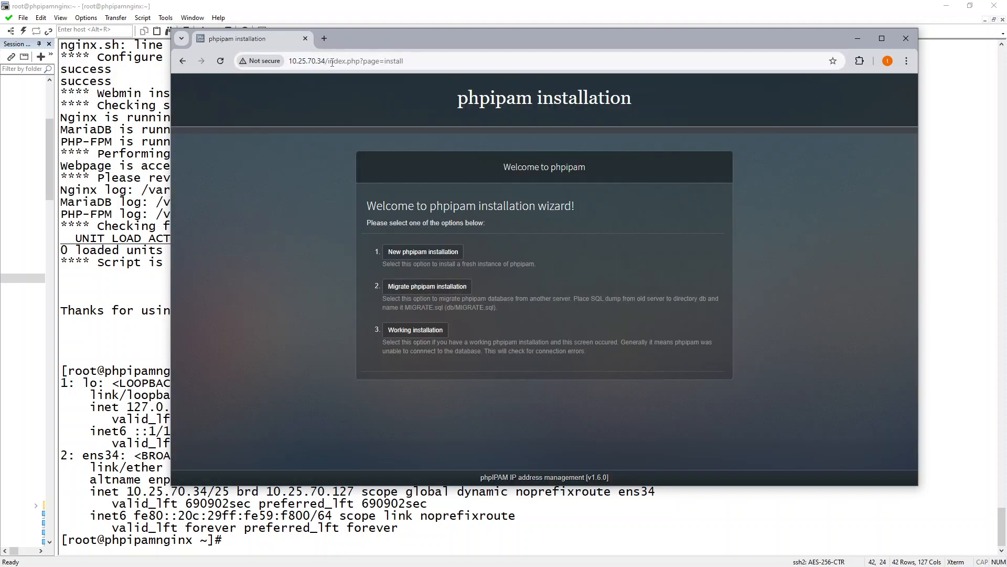
left_click(422, 250)
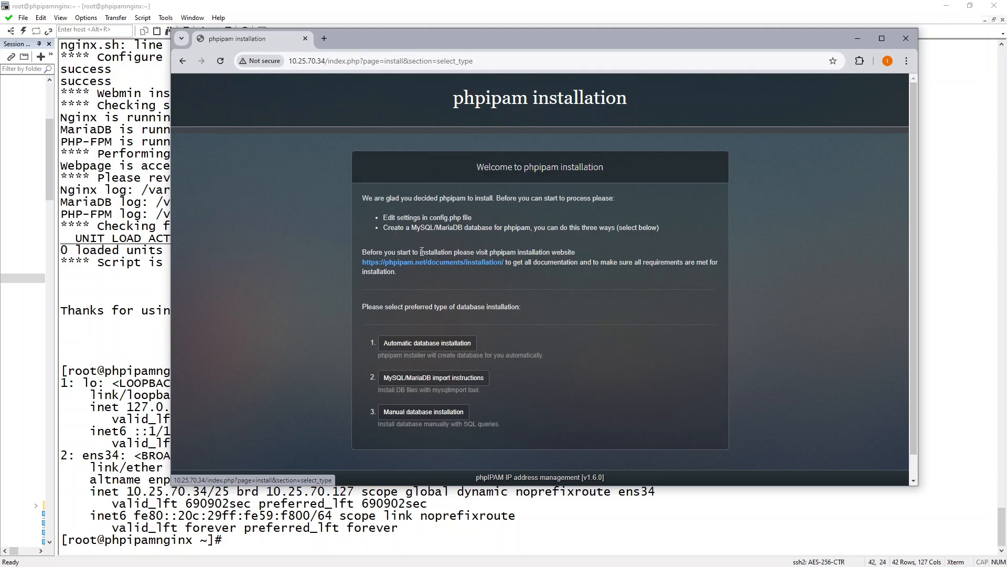
left_click(428, 342)
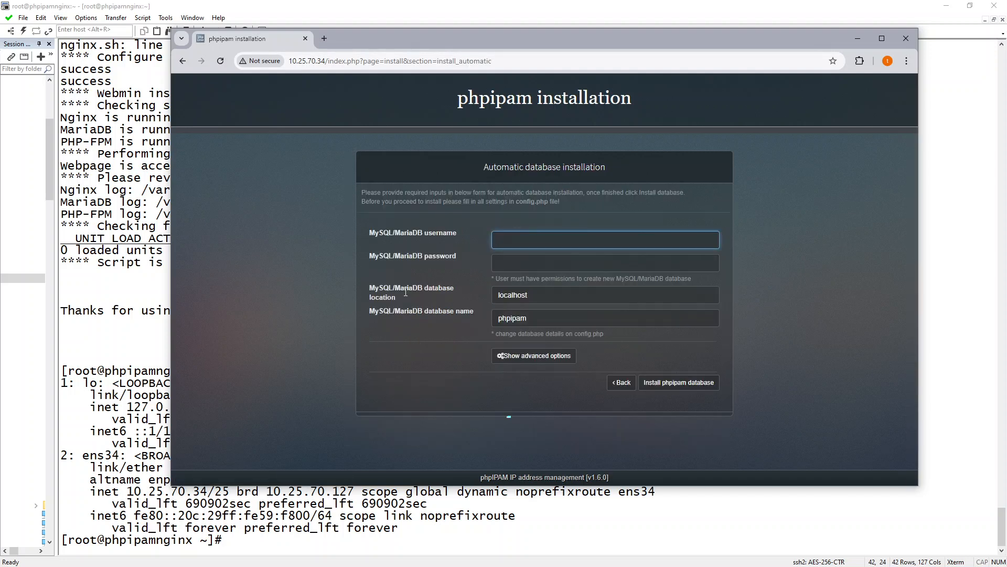
type("root")
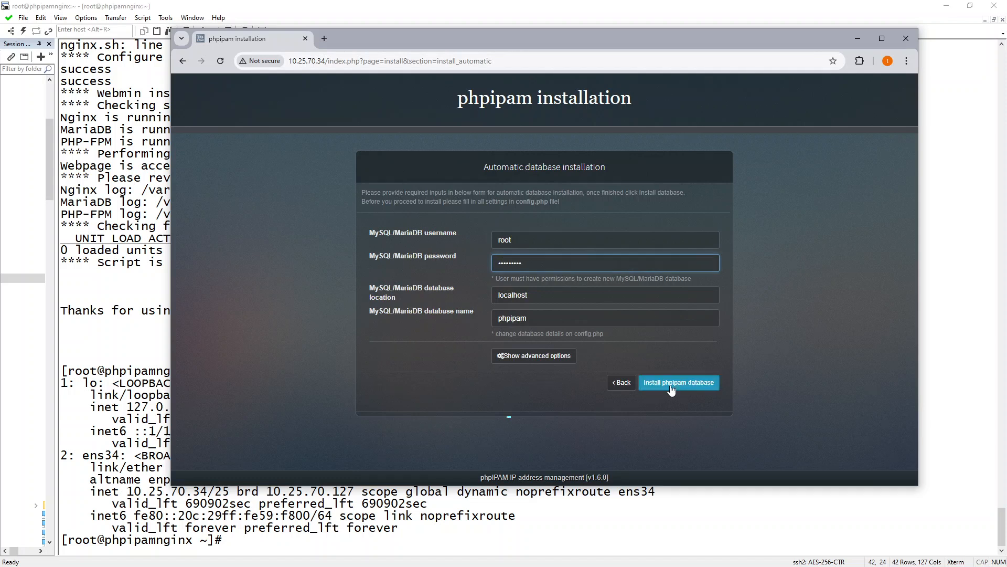
left_click(678, 382)
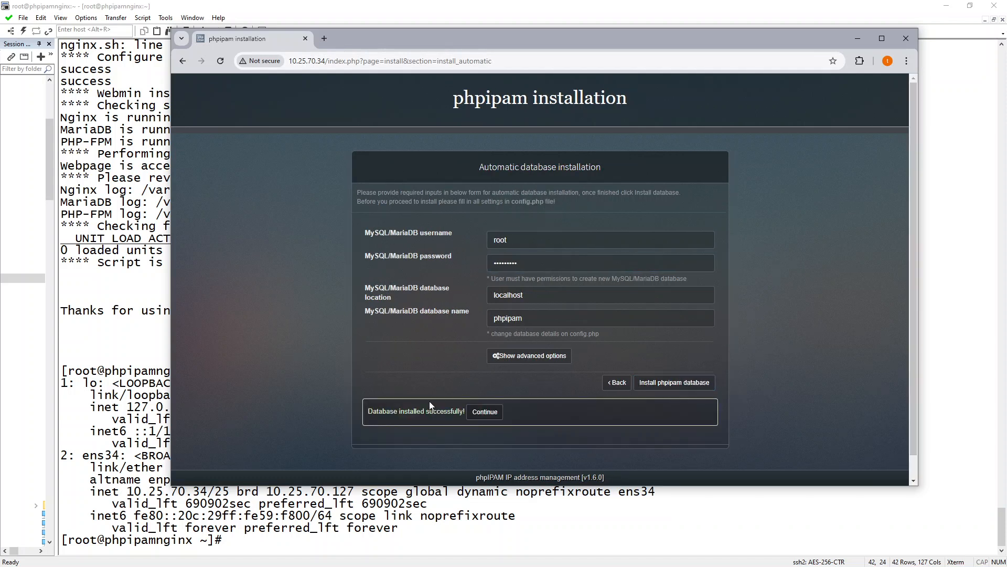
Set the admin password, save the site settings and proceed to the login page.
left_click(484, 411)
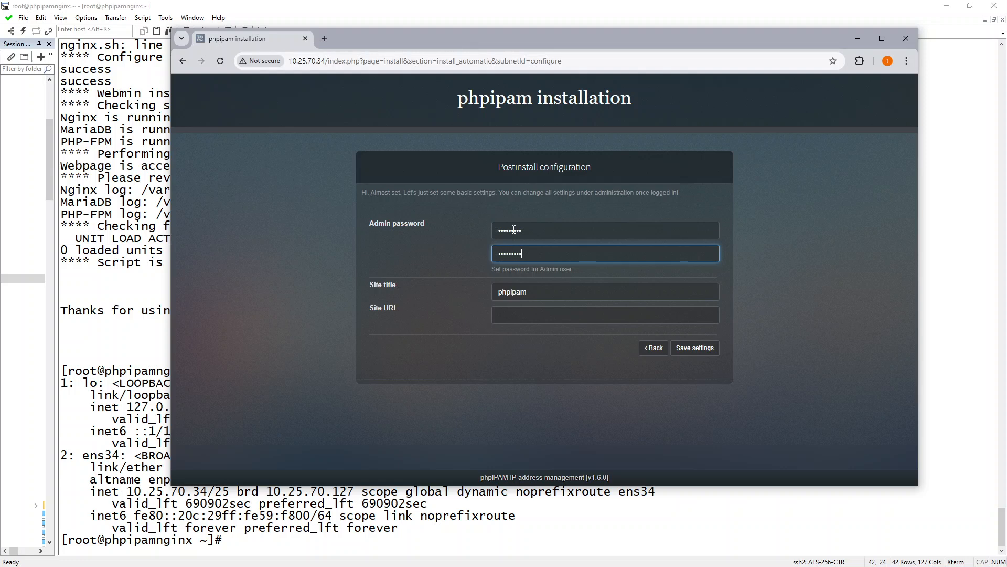
left_click(694, 347)
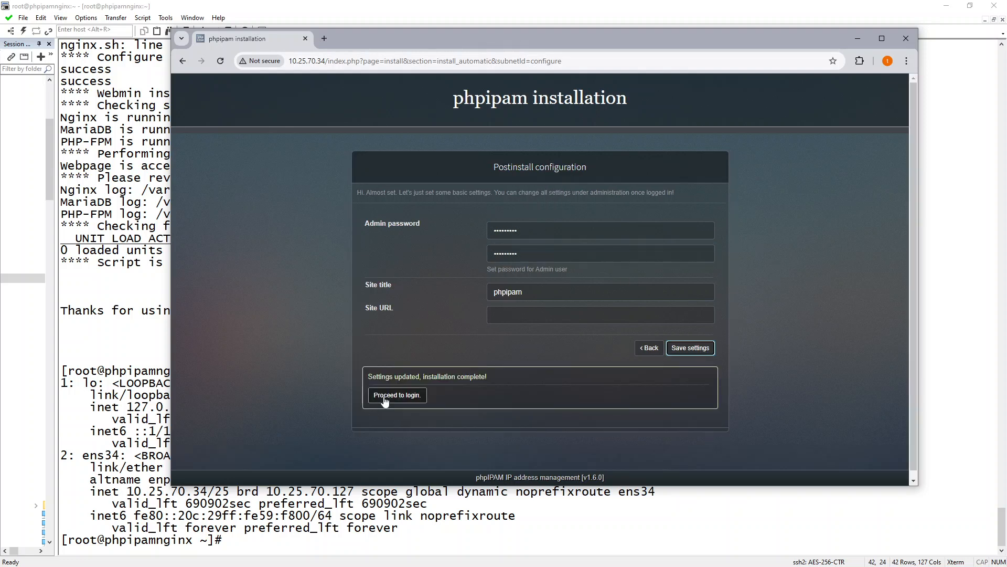
left_click(397, 395)
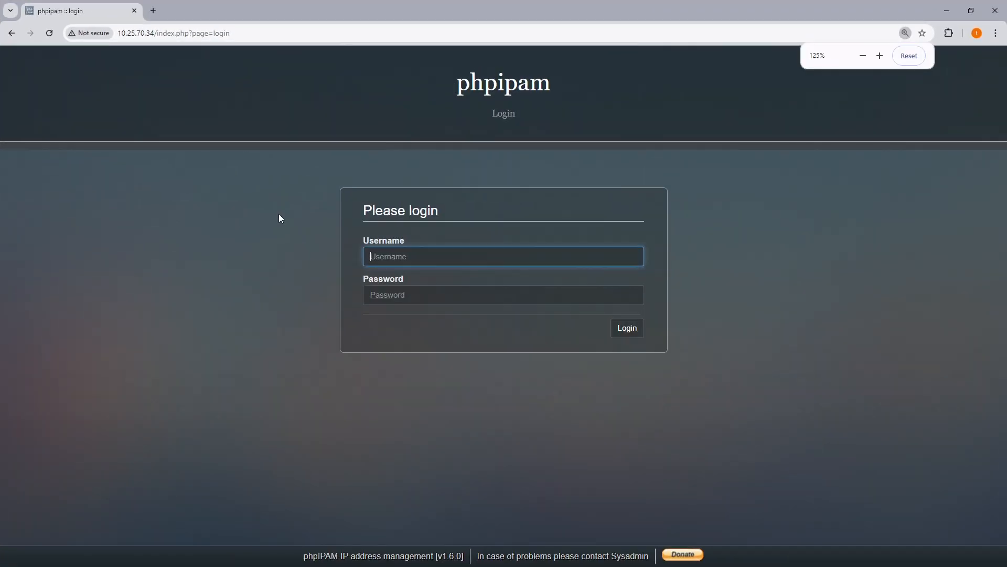
Sign in to phpIPAM as admin and reach the Dashboard.
type("admin")
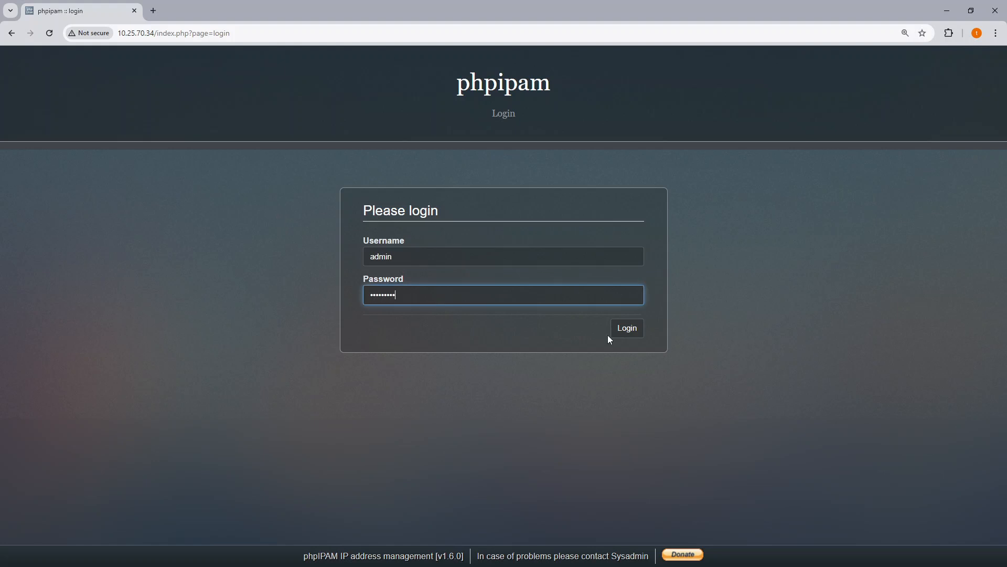
left_click(626, 327)
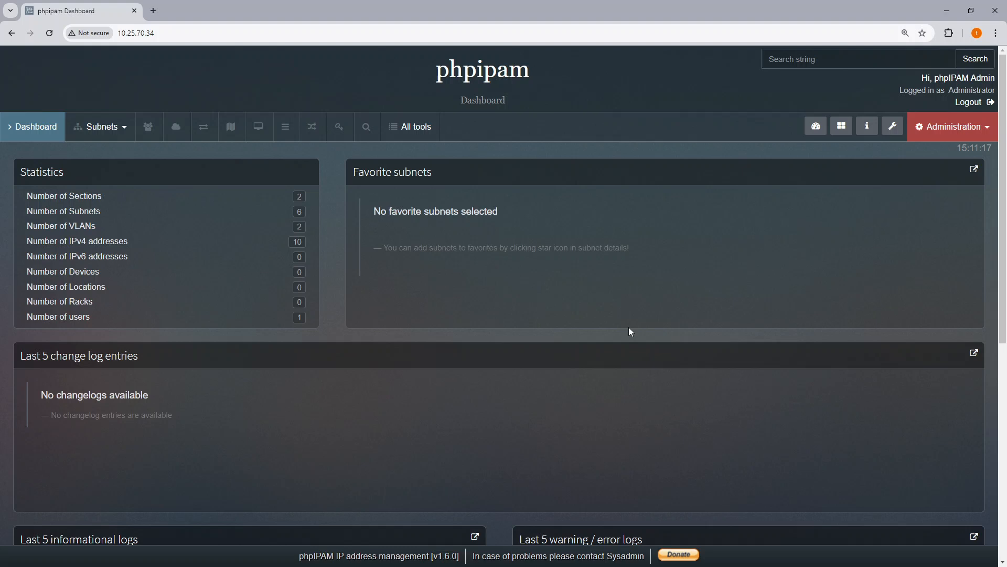
mouse_move(600, 315)
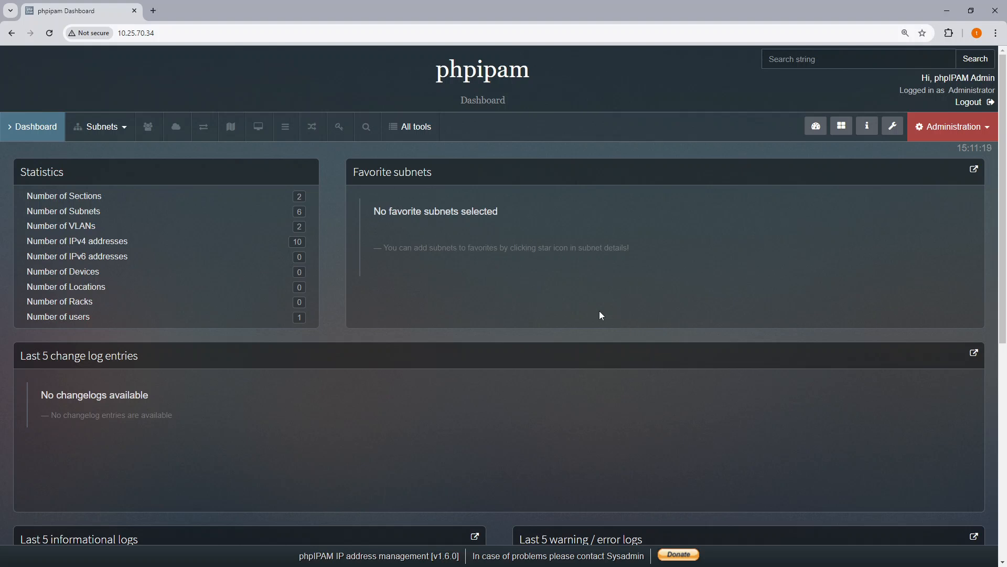
mouse_move(583, 315)
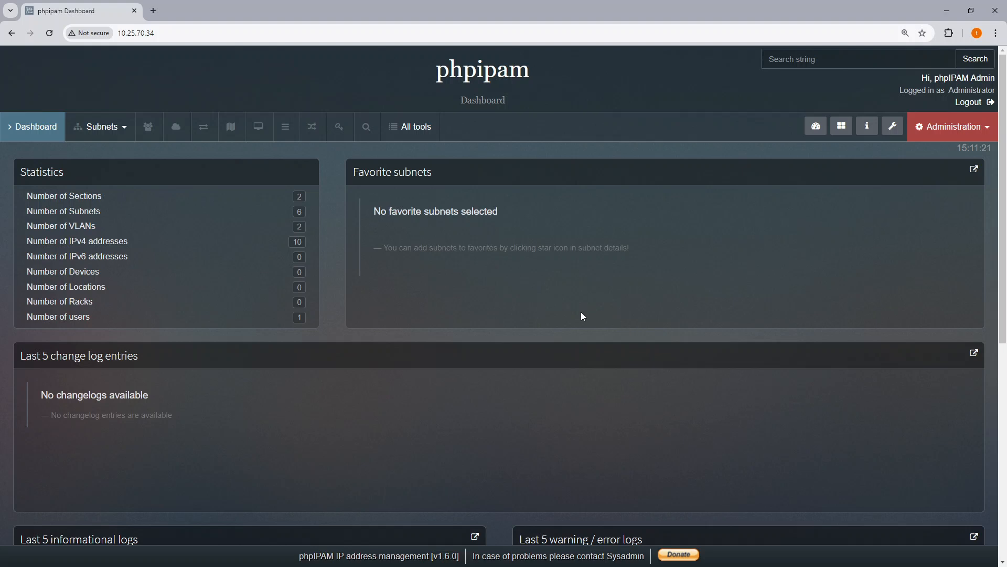
mouse_move(953, 127)
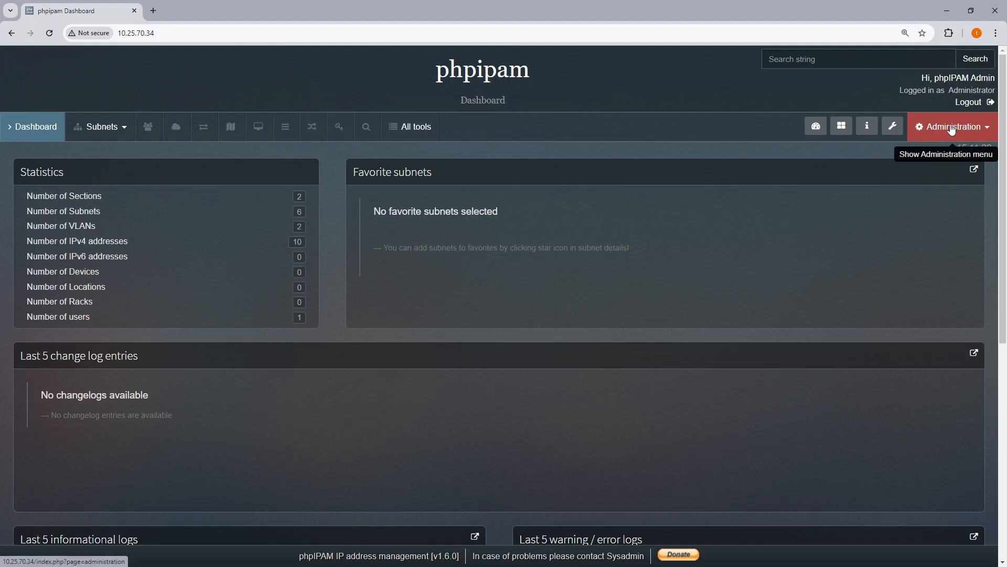
mouse_move(683, 102)
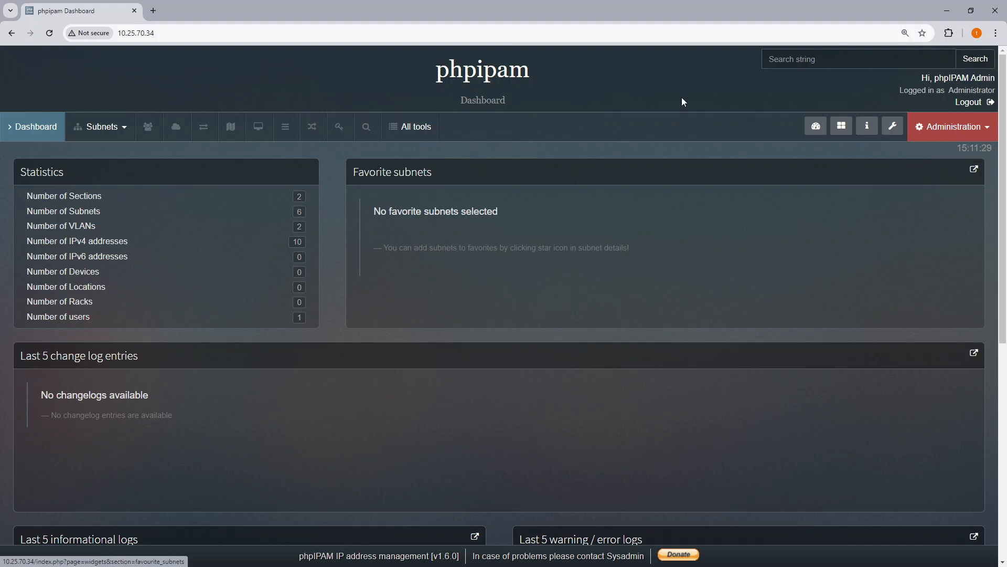
mouse_move(374, 274)
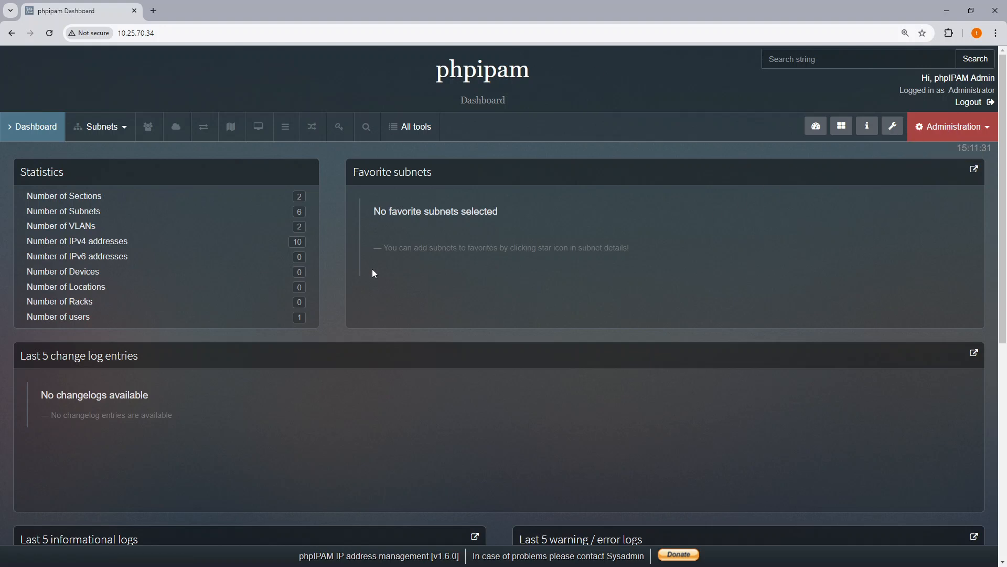